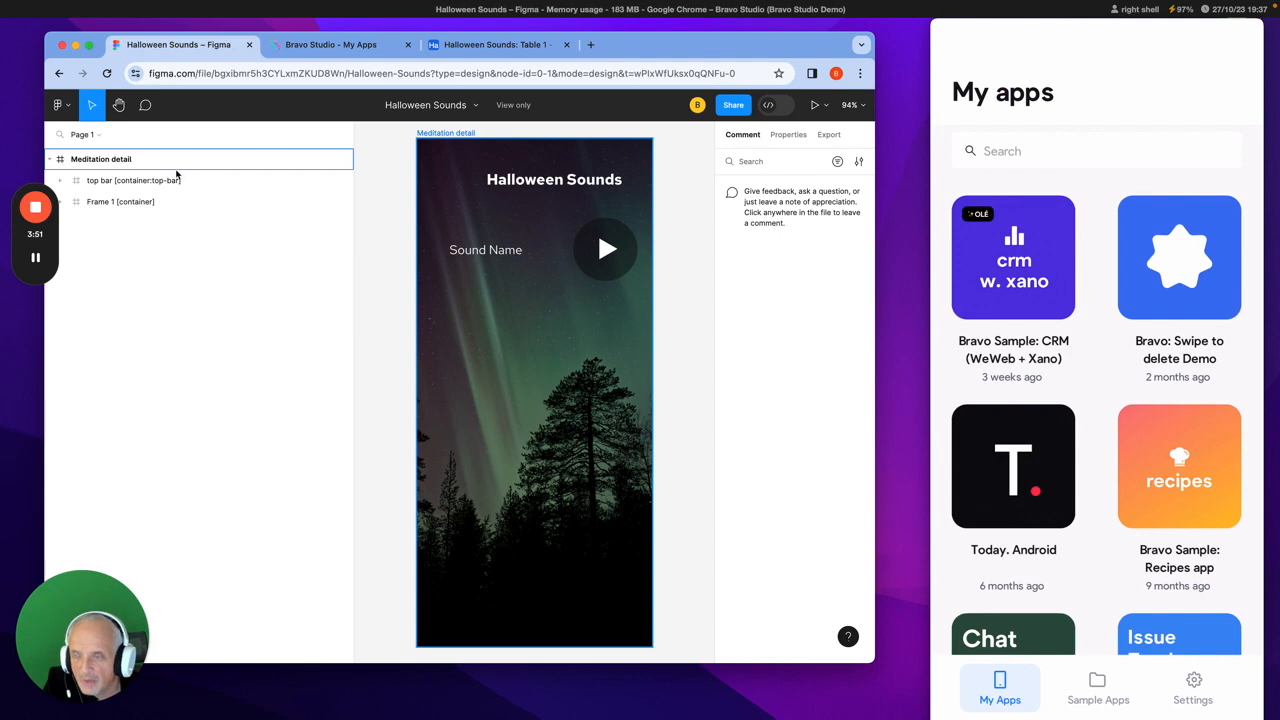
Select the top bar and Frame 1 container layers and expand Frame 1's child layers.
left_click(132, 180)
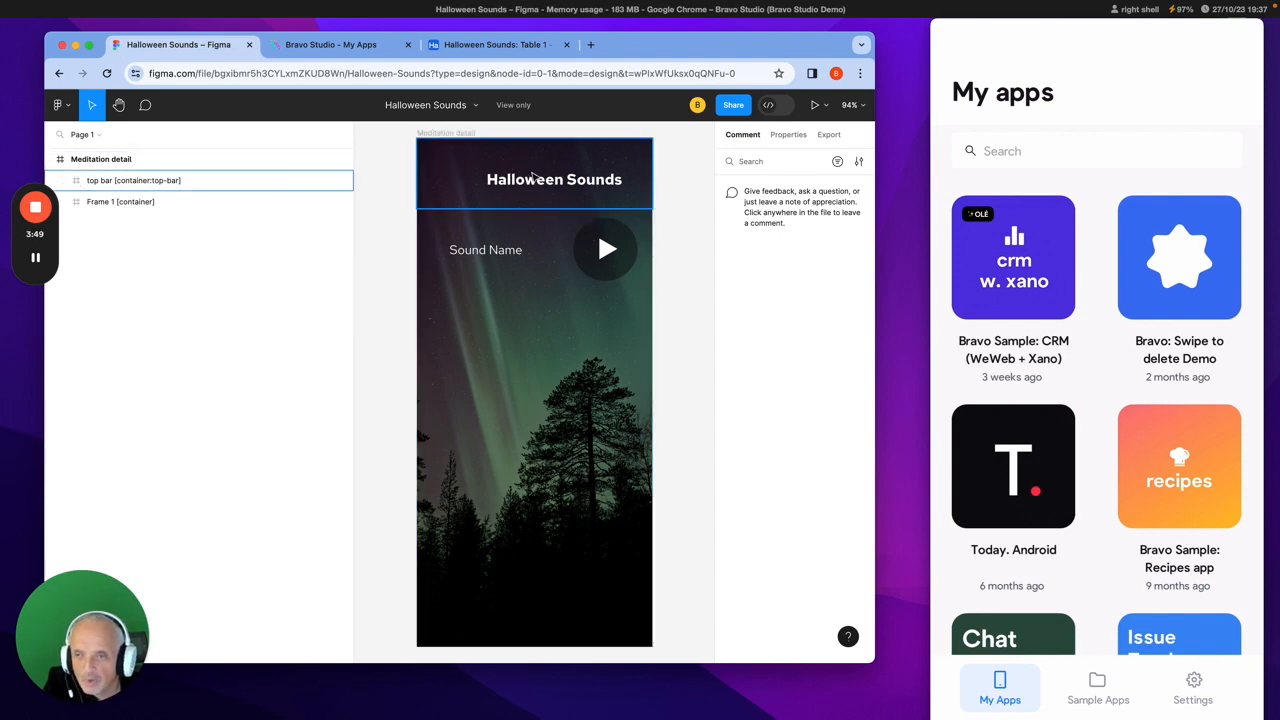
left_click(120, 200)
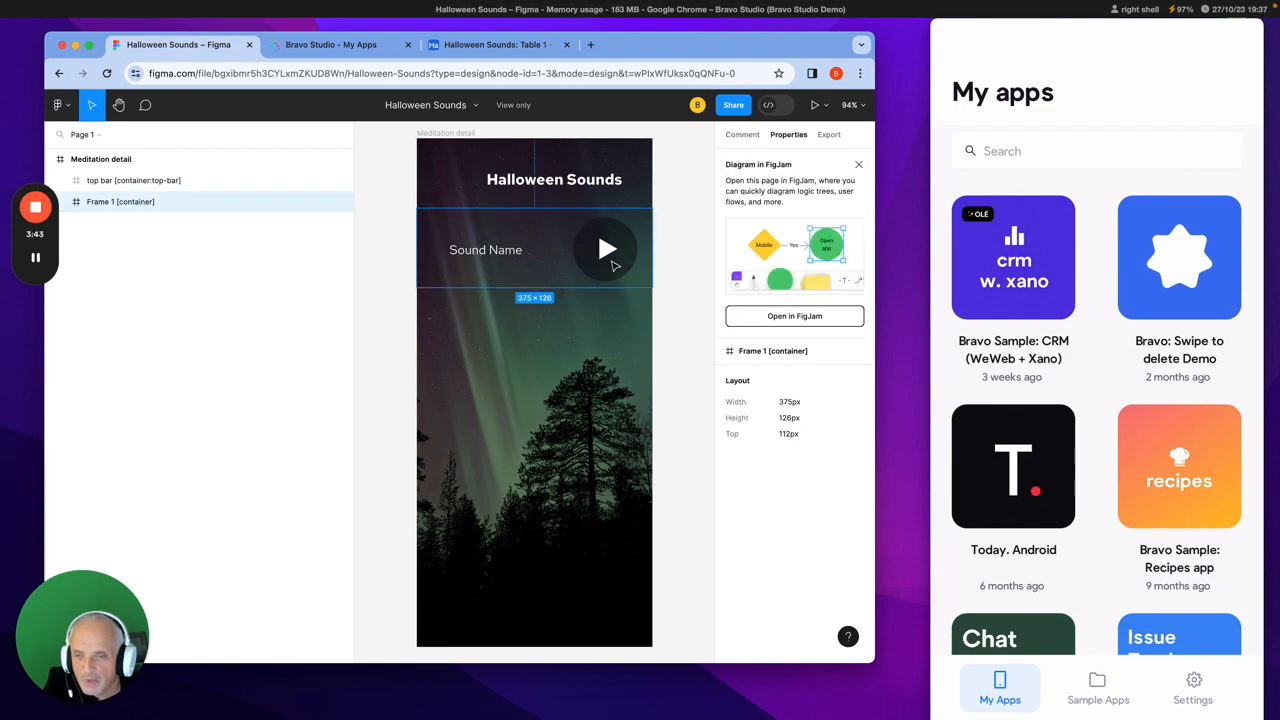
left_click(60, 200)
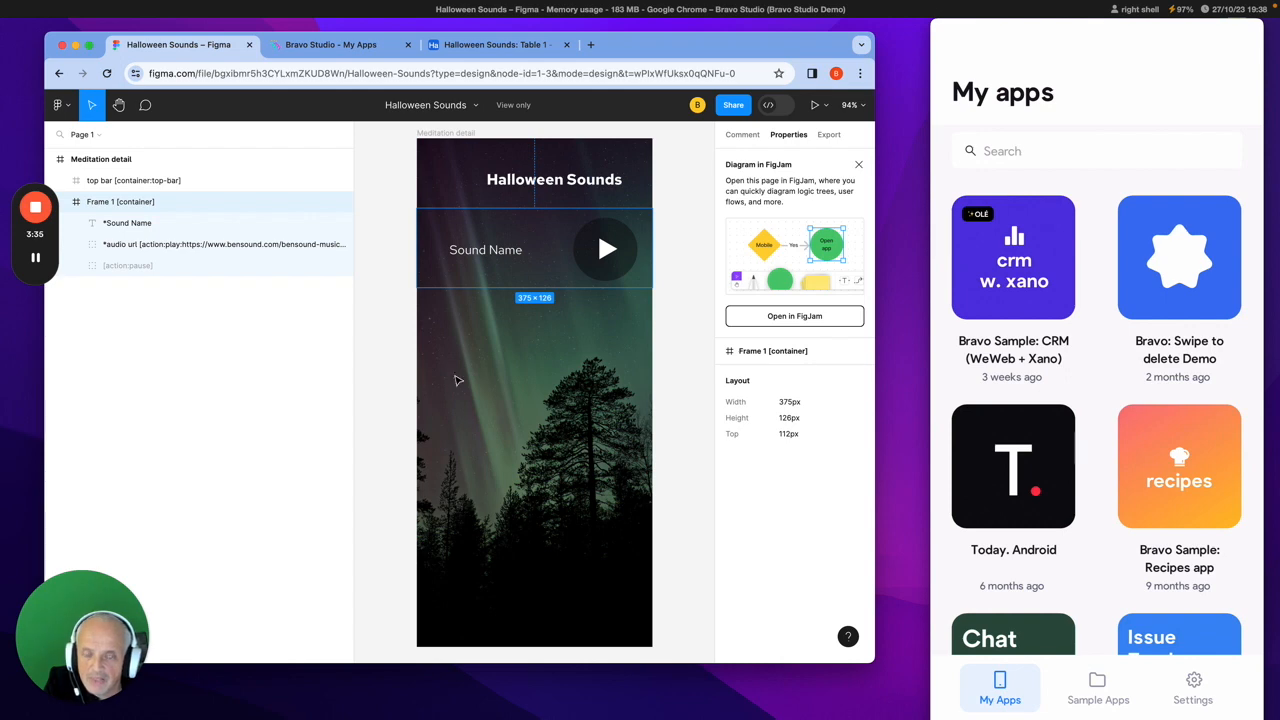
mouse_move(436, 176)
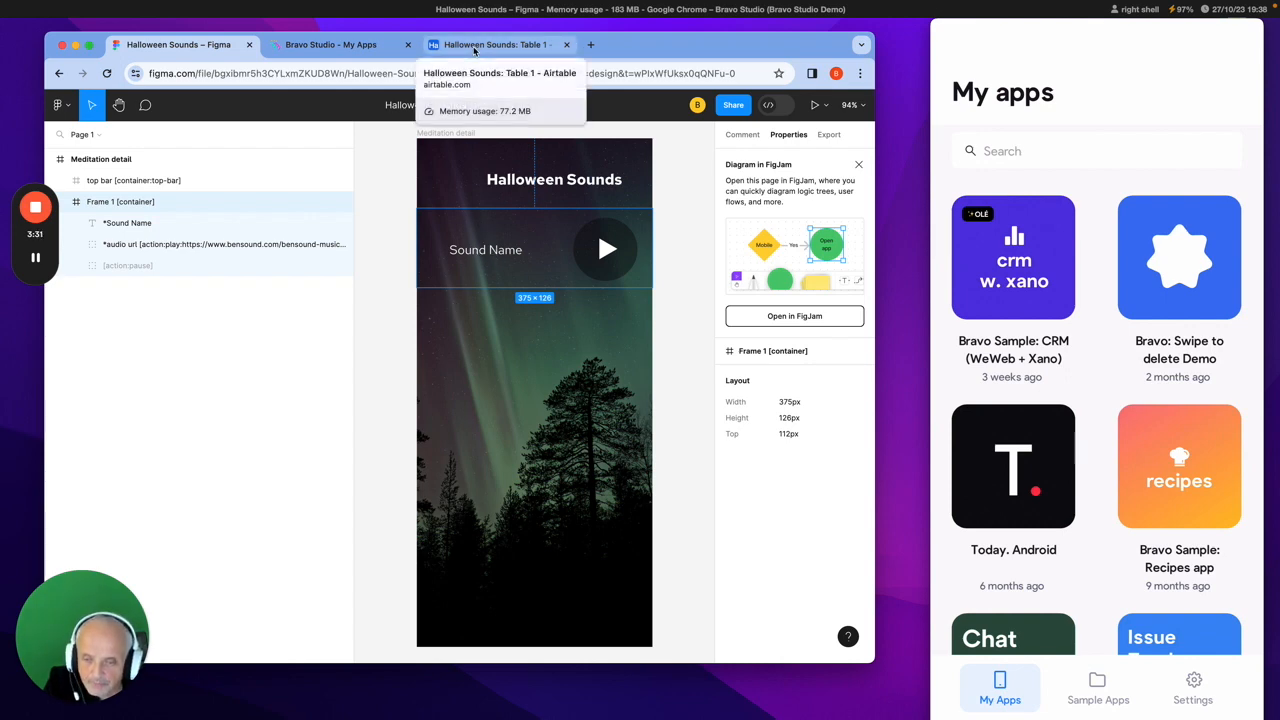
Delete the empty fourth record from the Halloween Sounds Airtable base.
left_click(496, 44)
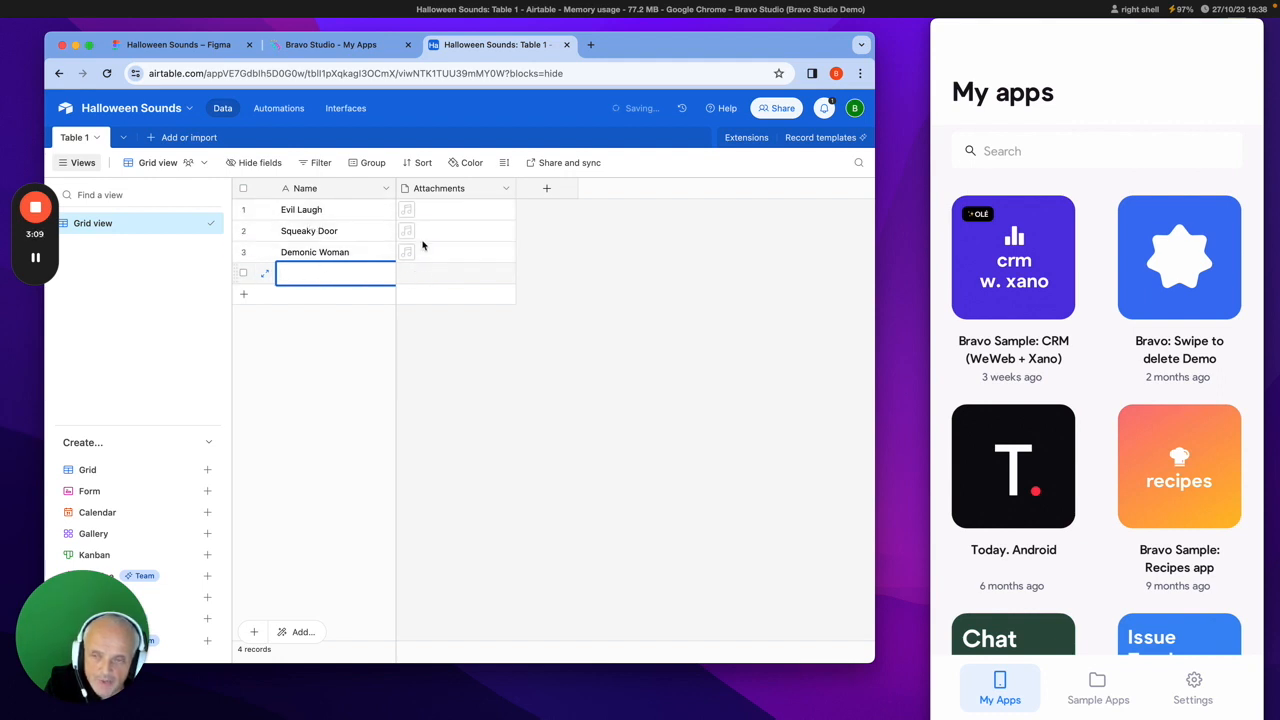
left_click(244, 272)
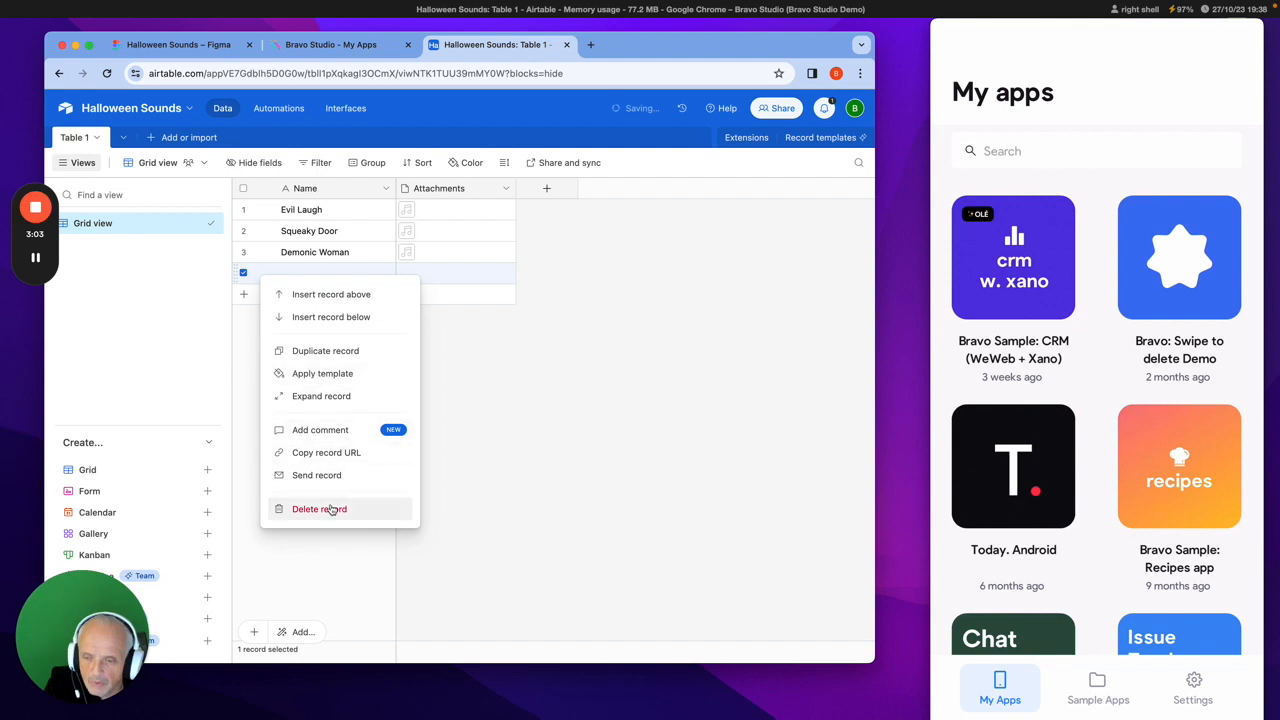
left_click(320, 510)
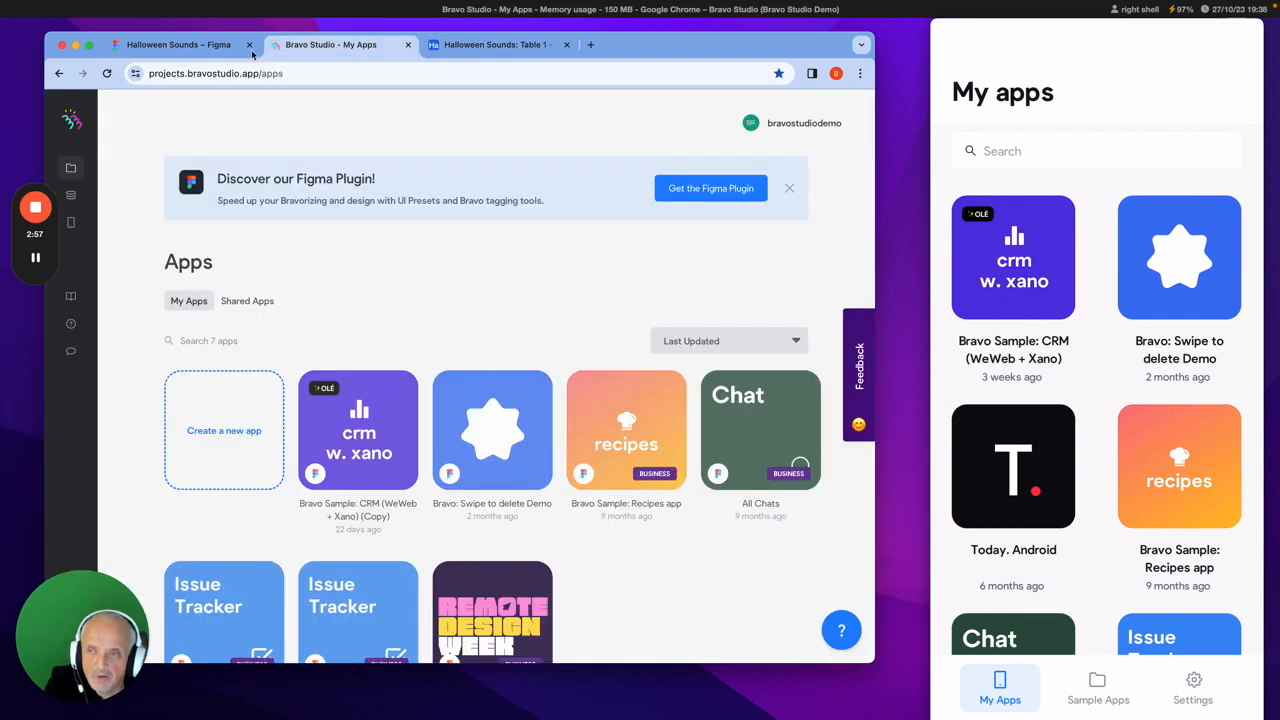
left_click(178, 44)
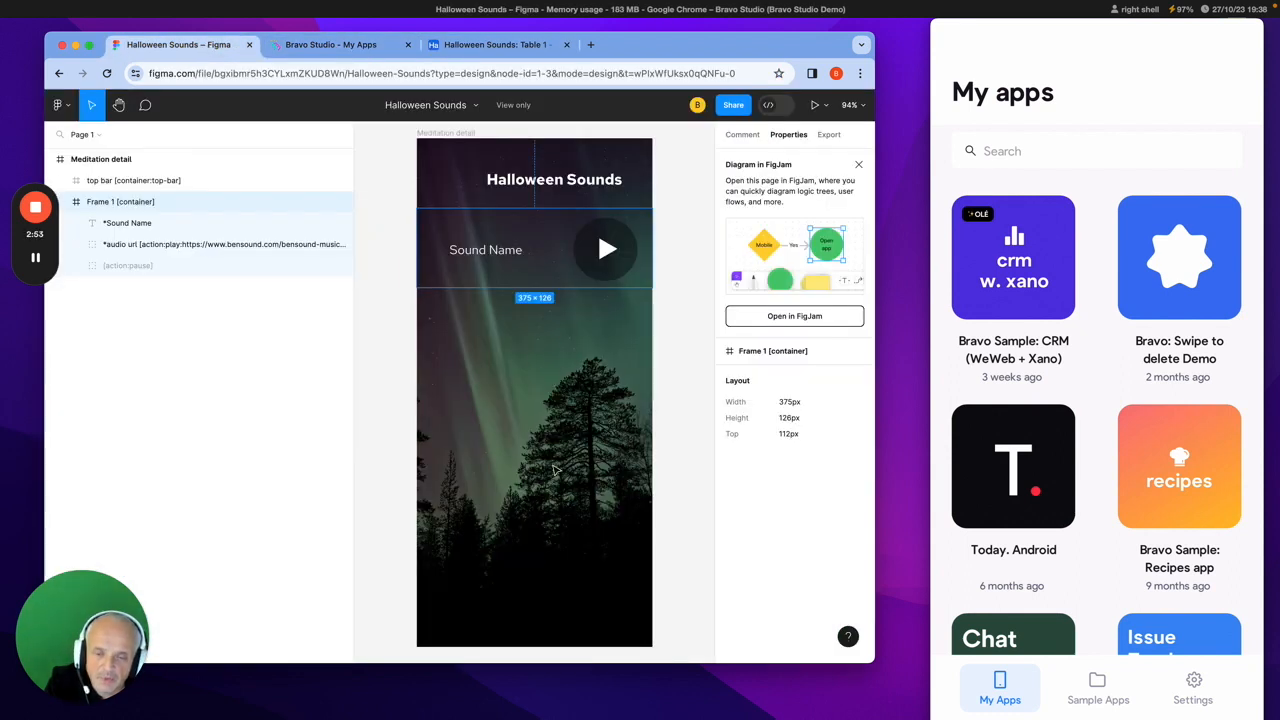
mouse_move(630, 444)
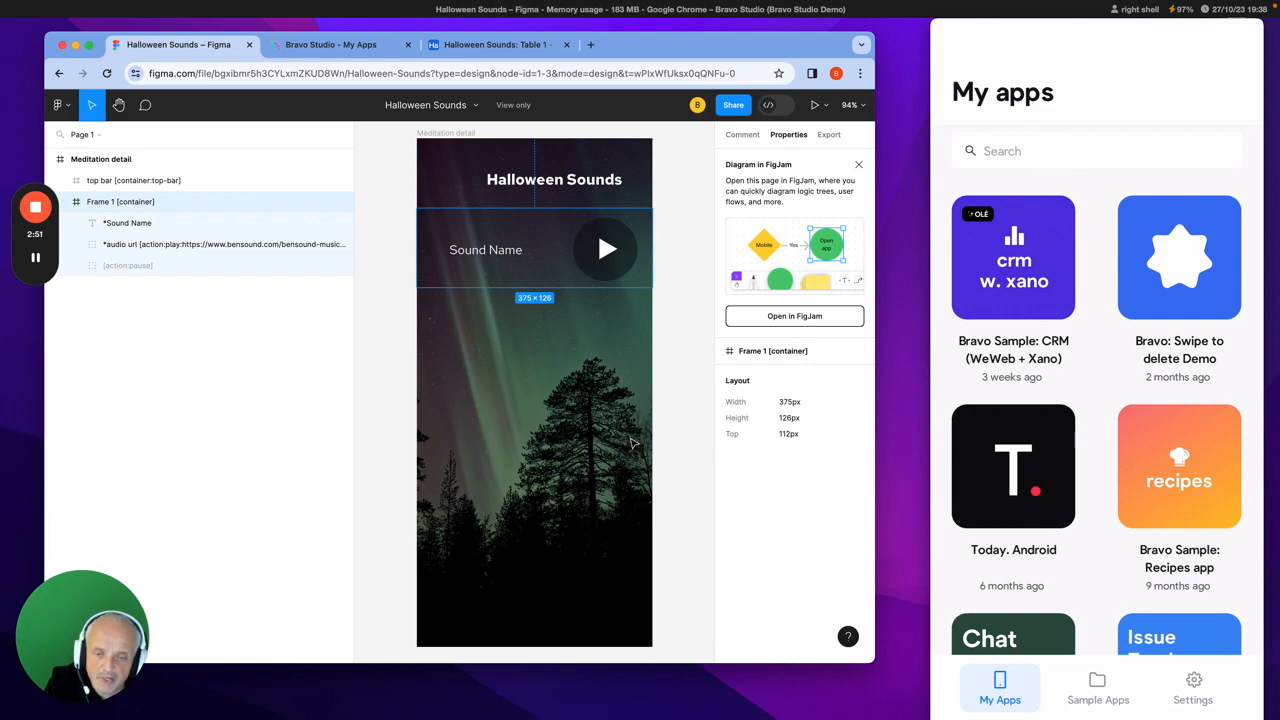
mouse_move(616, 504)
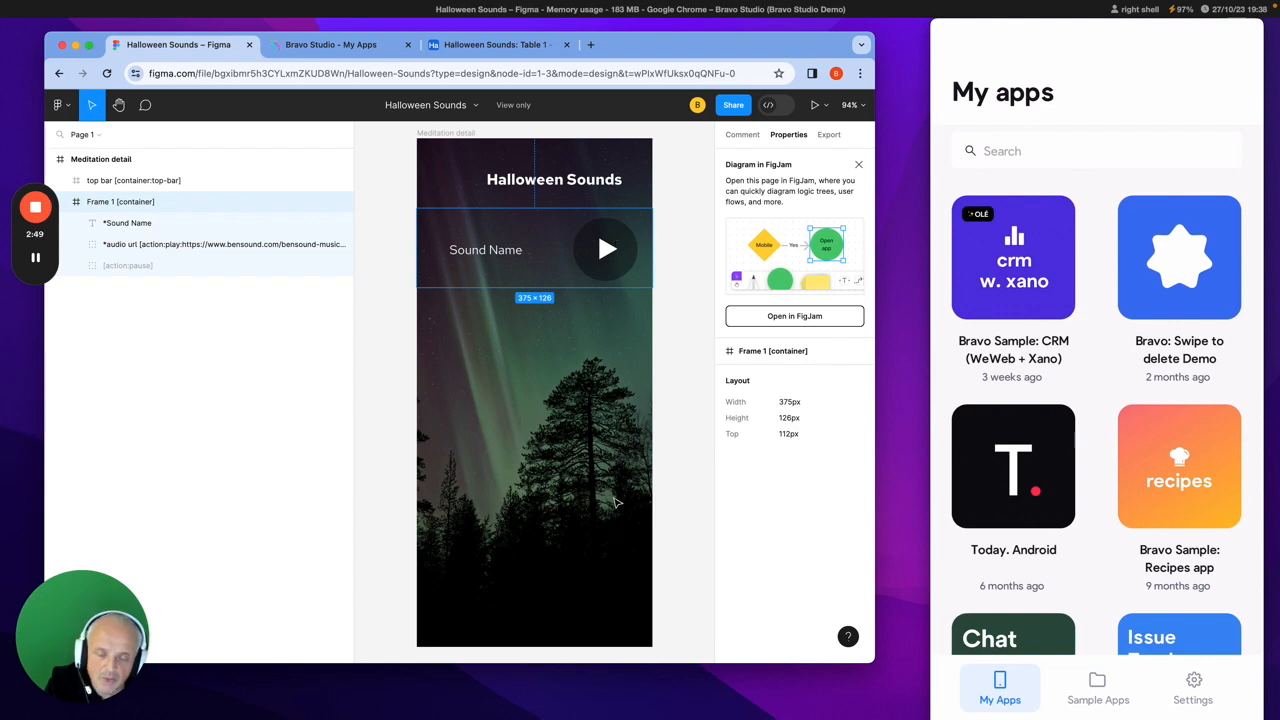
mouse_move(588, 308)
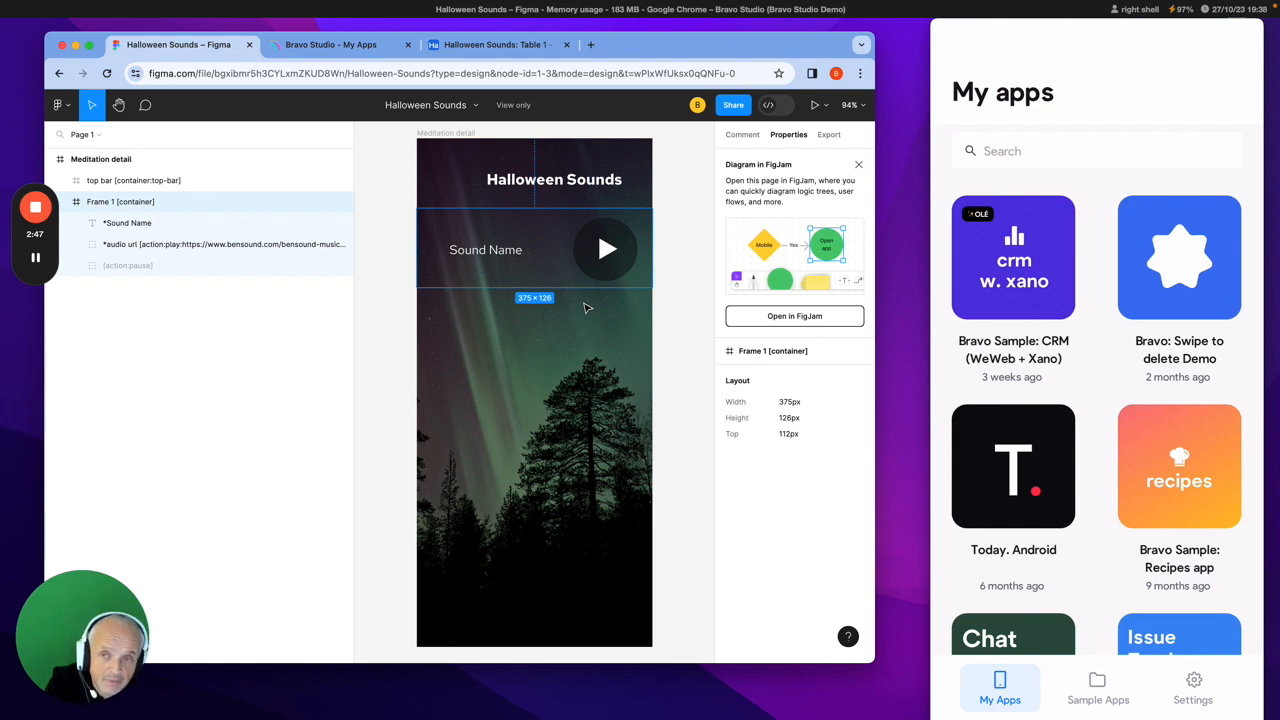
mouse_move(528, 224)
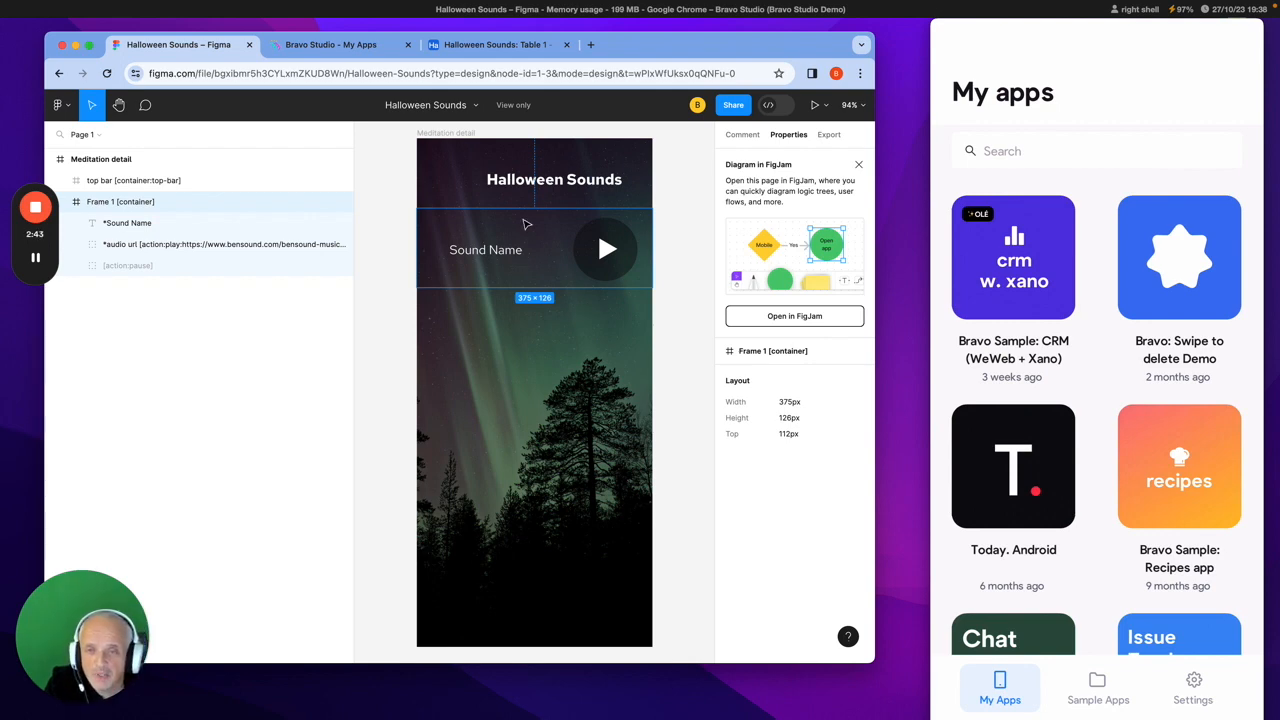
mouse_move(518, 268)
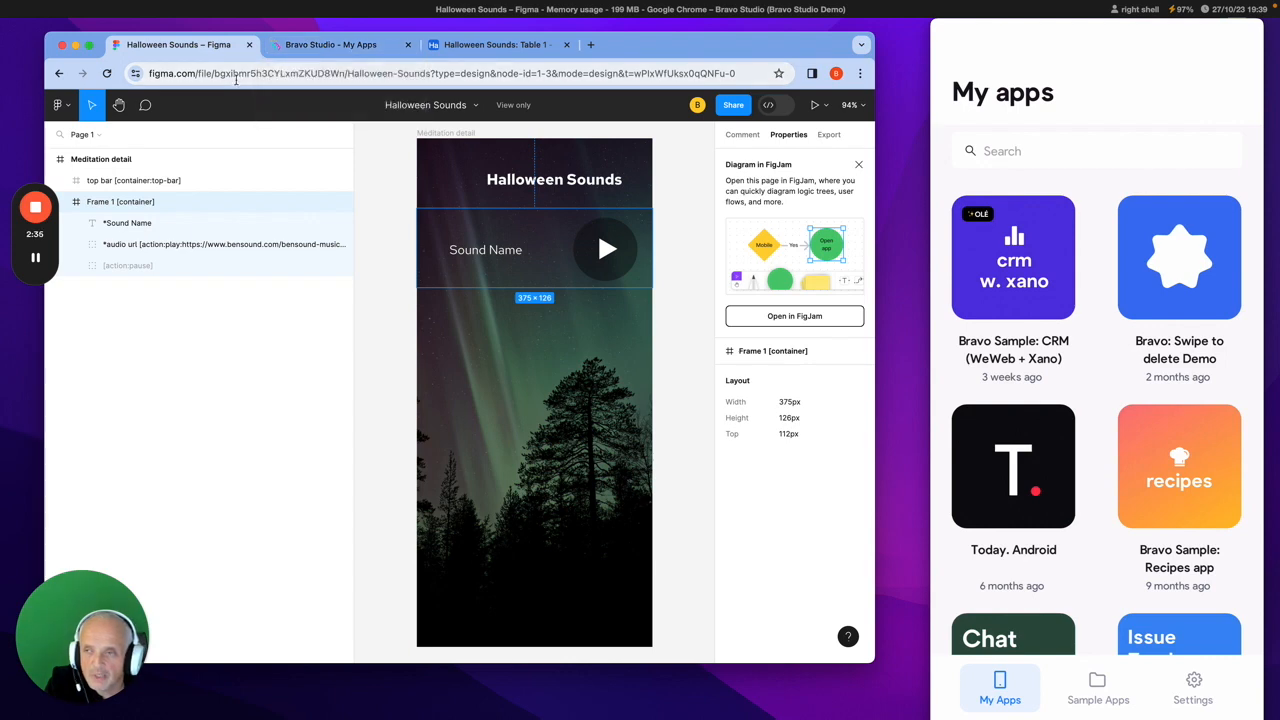
Create a new Bravo app by connecting the Bravoized Halloween Sounds Figma file.
left_click(330, 44)
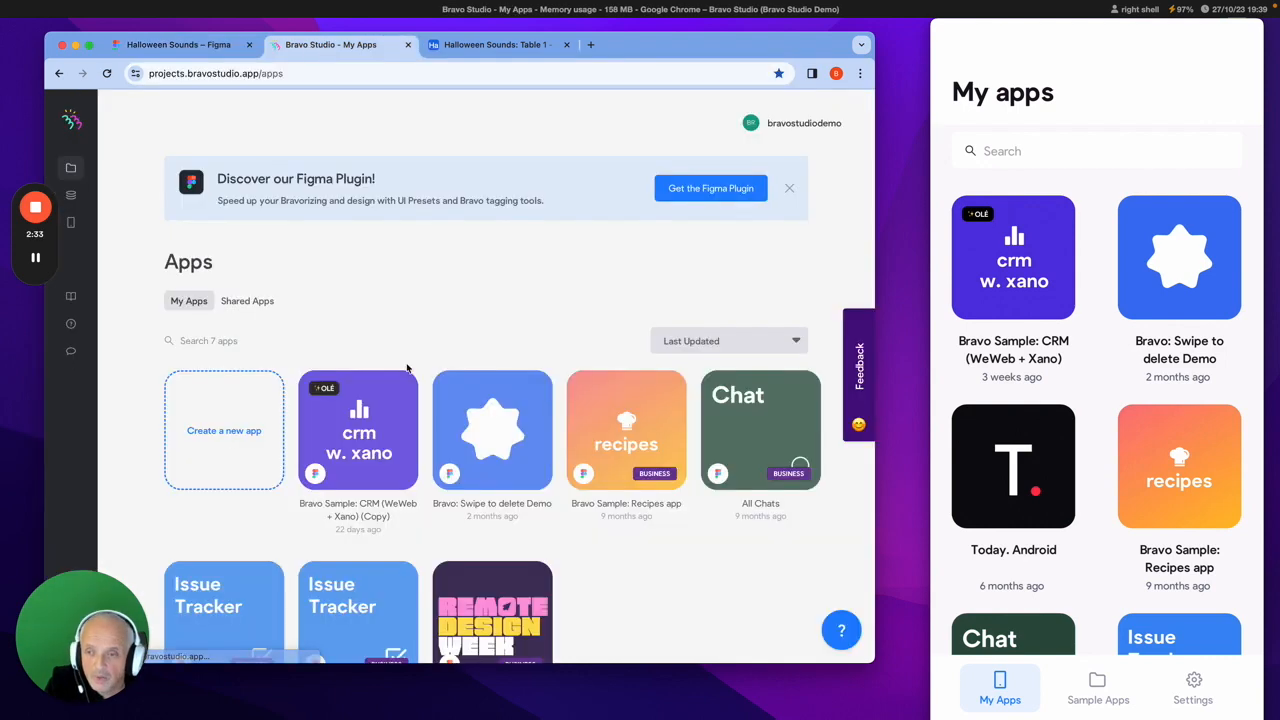
left_click(224, 430)
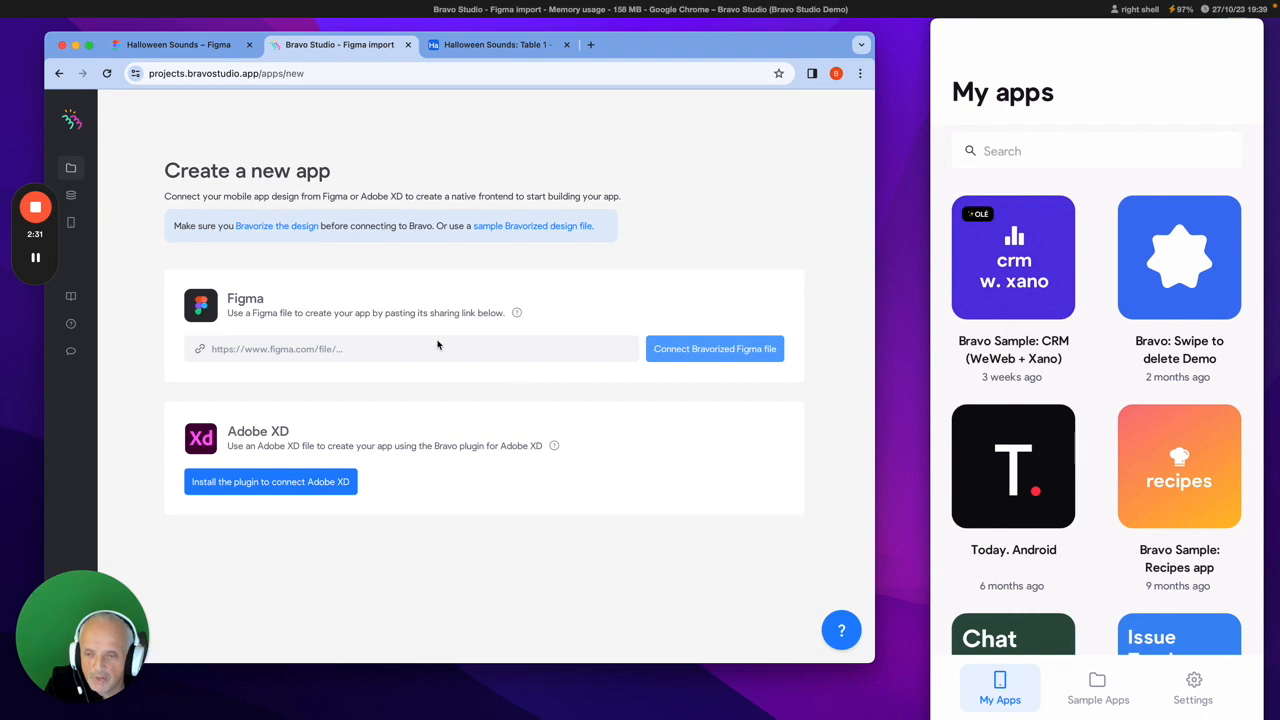
left_click(714, 348)
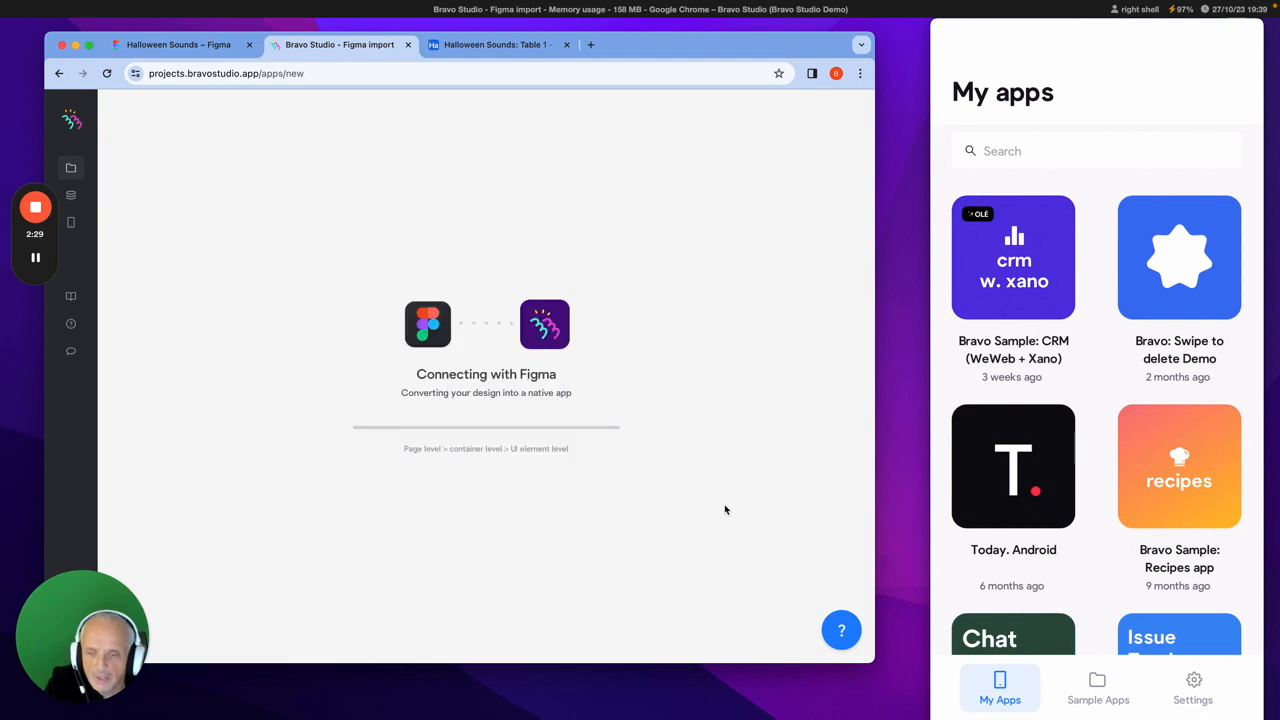
mouse_move(716, 412)
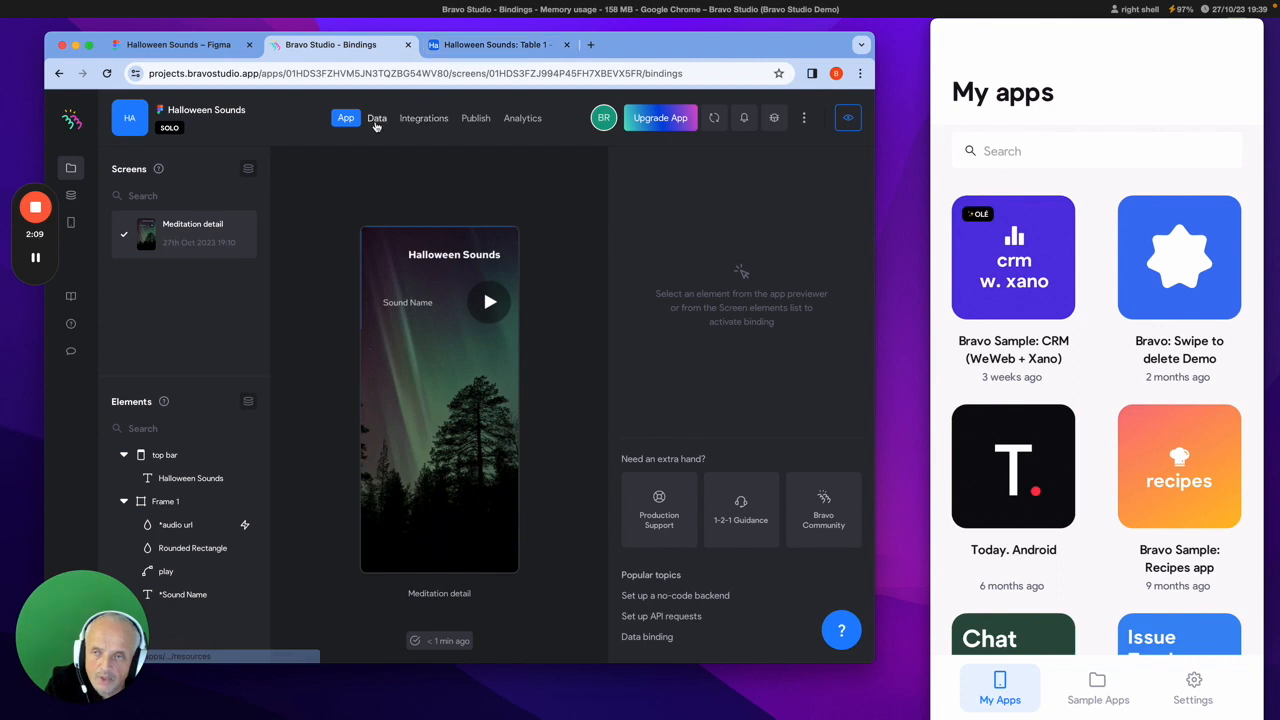
Start a new Airtable data collection and return to the Airtable base for its share link.
left_click(376, 118)
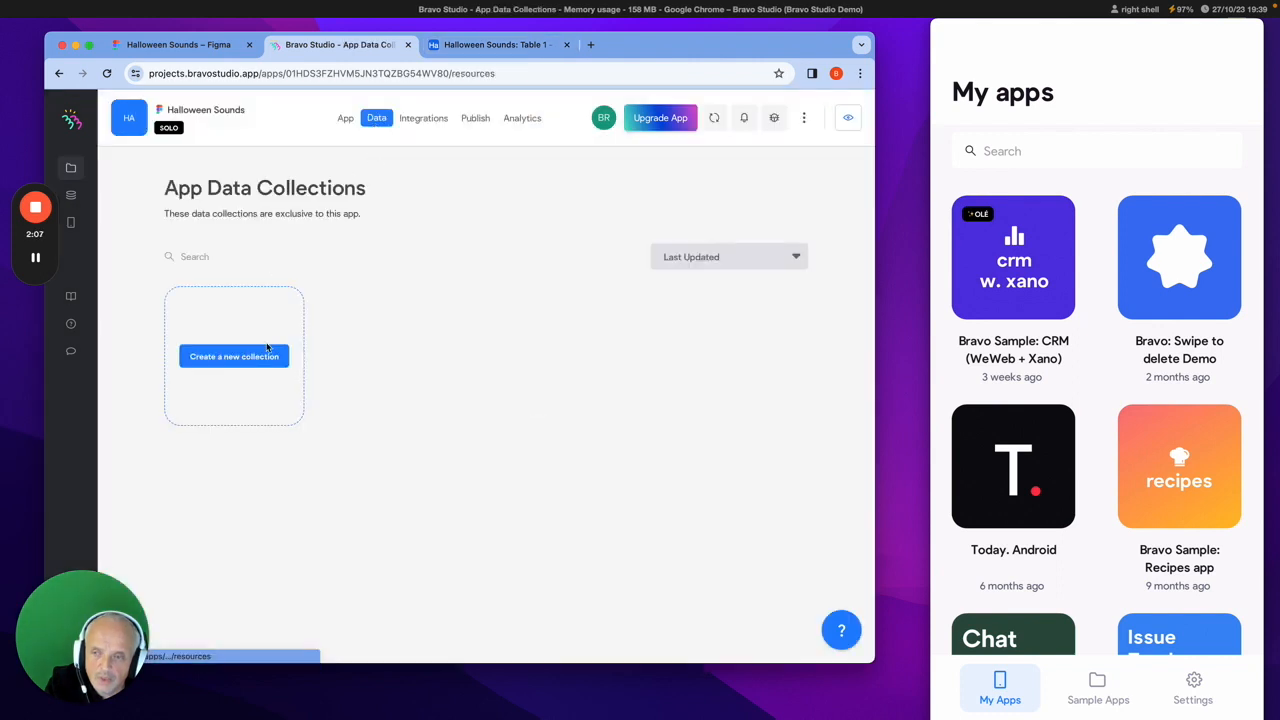
mouse_move(424, 180)
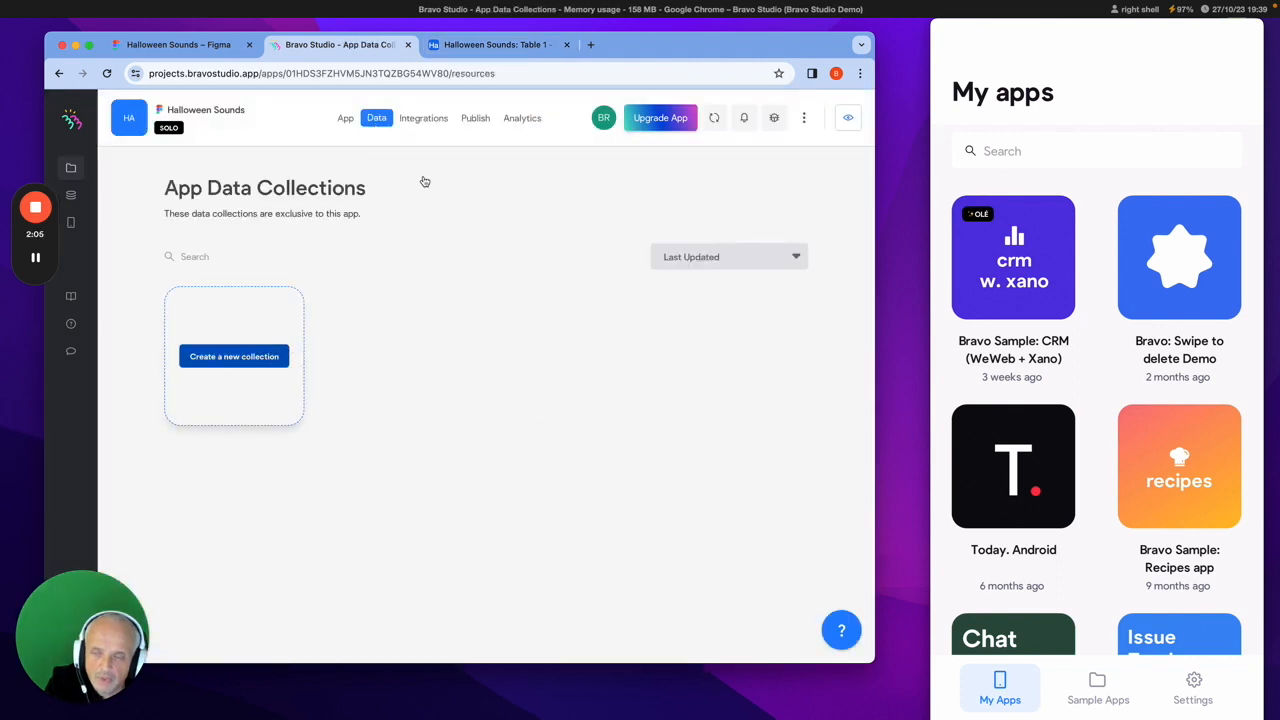
left_click(234, 356)
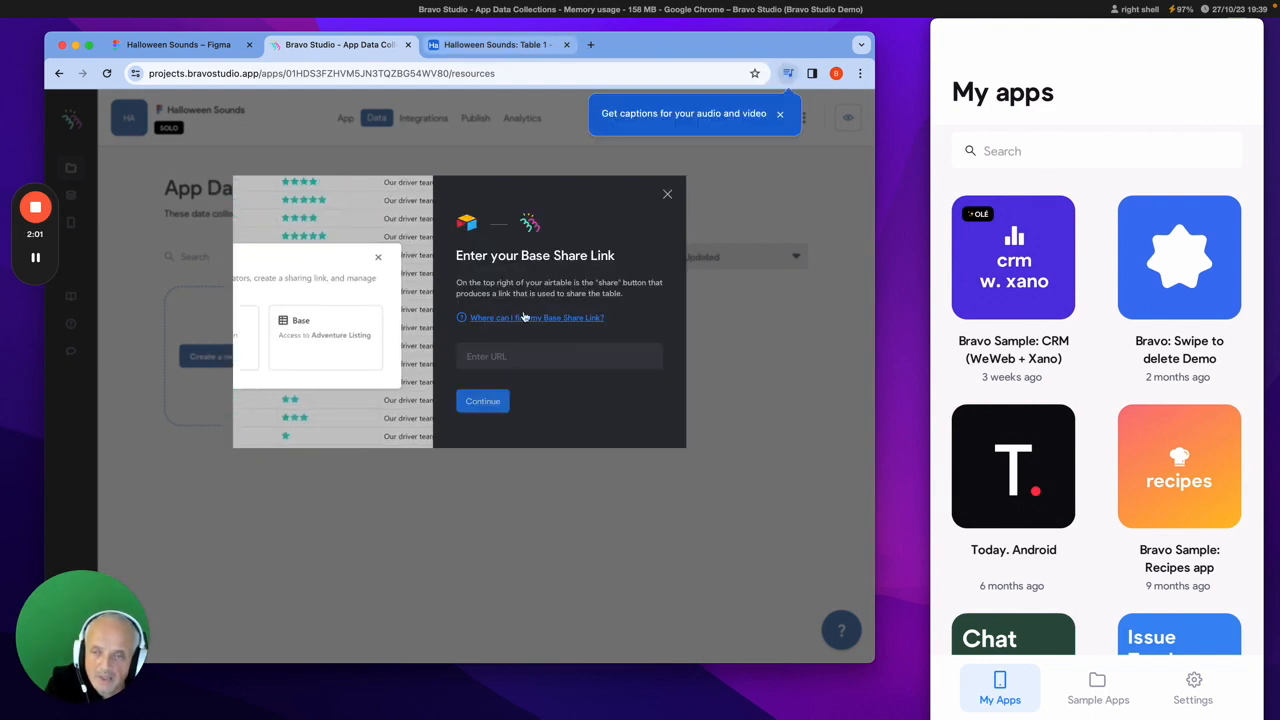
left_click(496, 44)
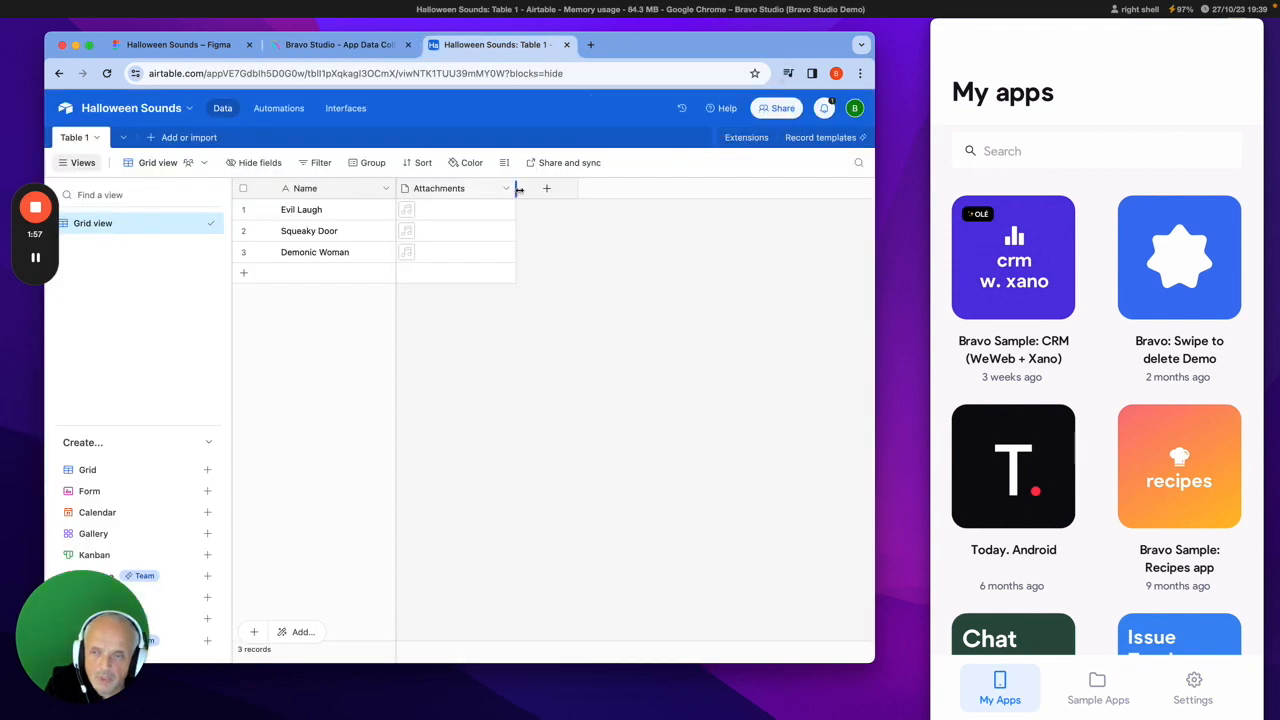
Enable a read-only public share link for the base, submit it, and head to token creation.
left_click(776, 108)
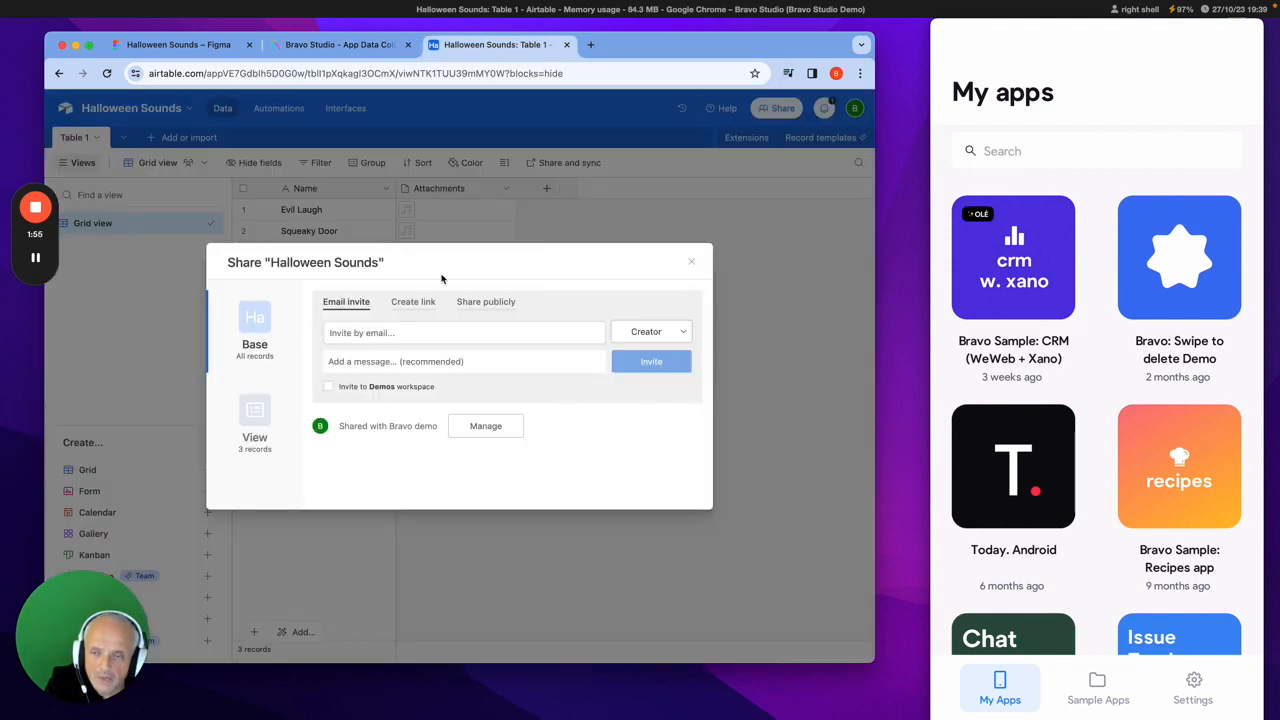
left_click(486, 300)
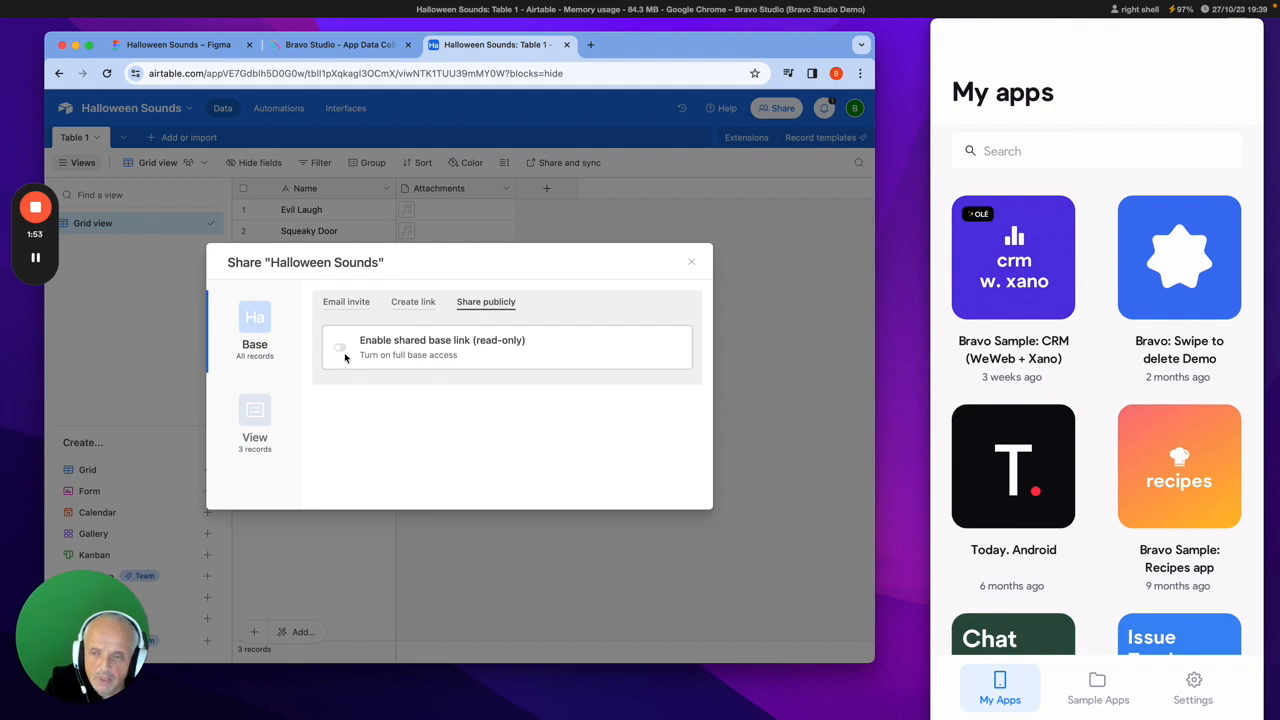
left_click(340, 348)
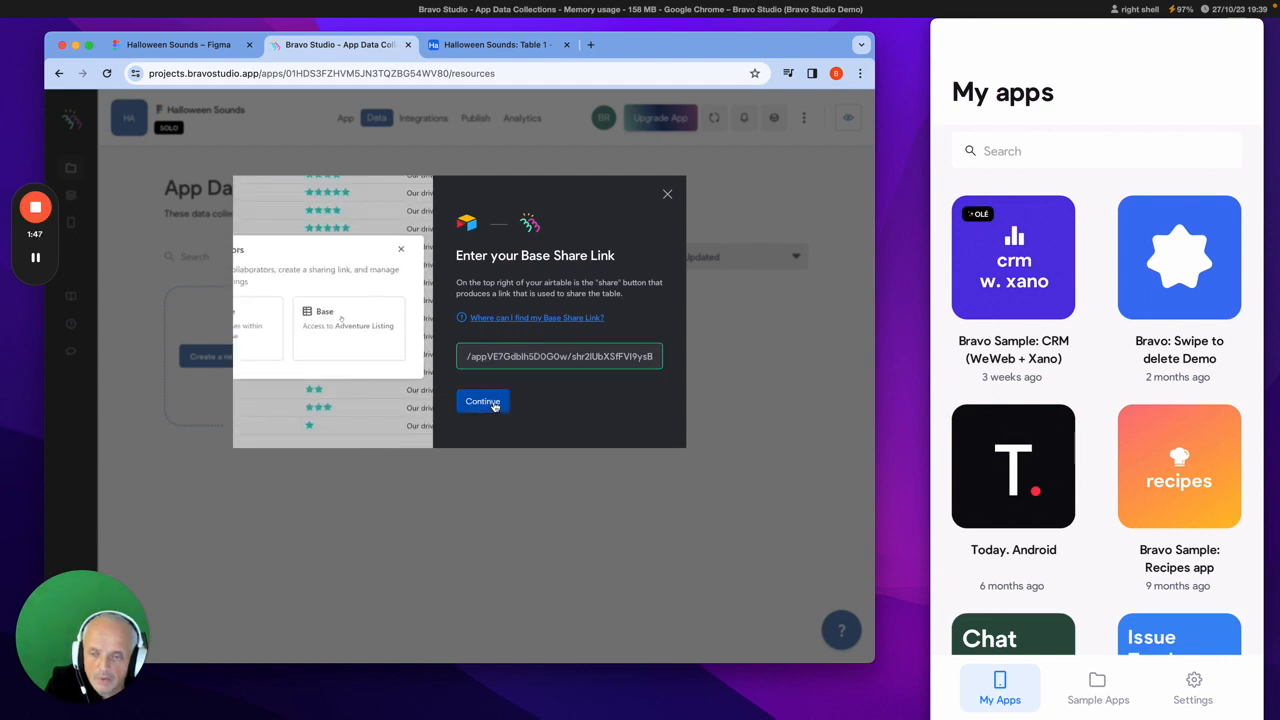
left_click(482, 400)
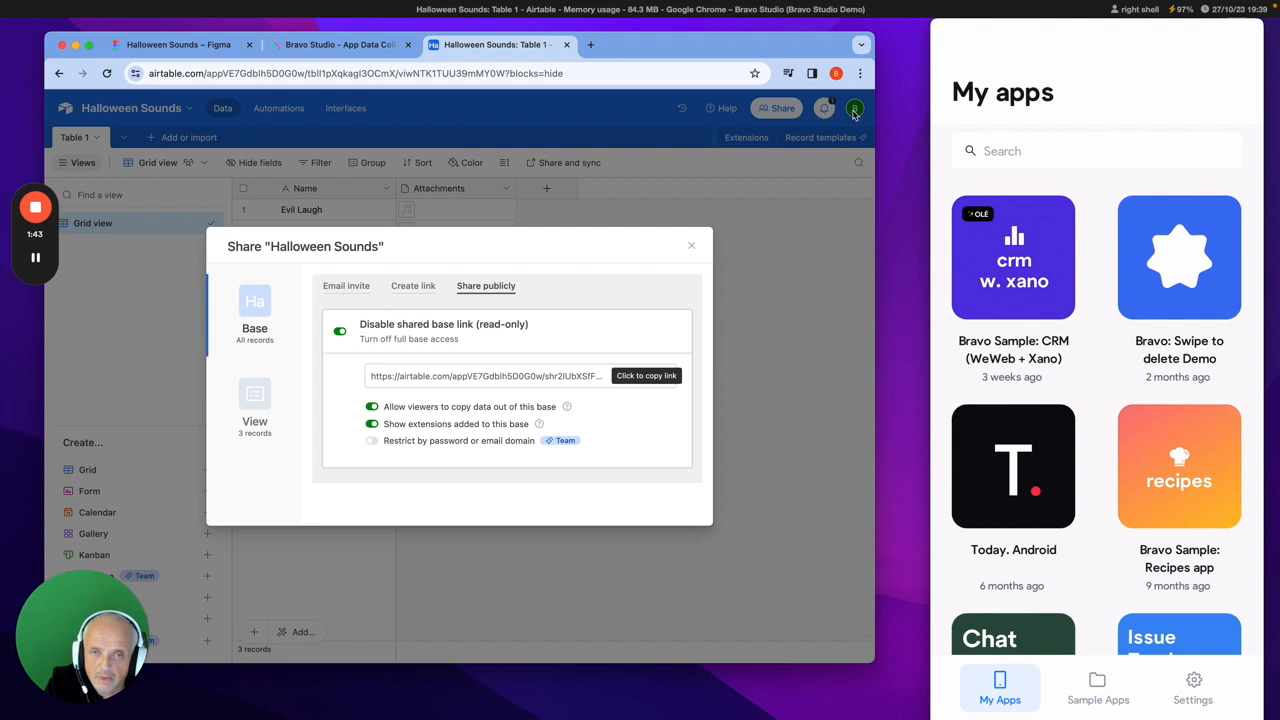
left_click(856, 108)
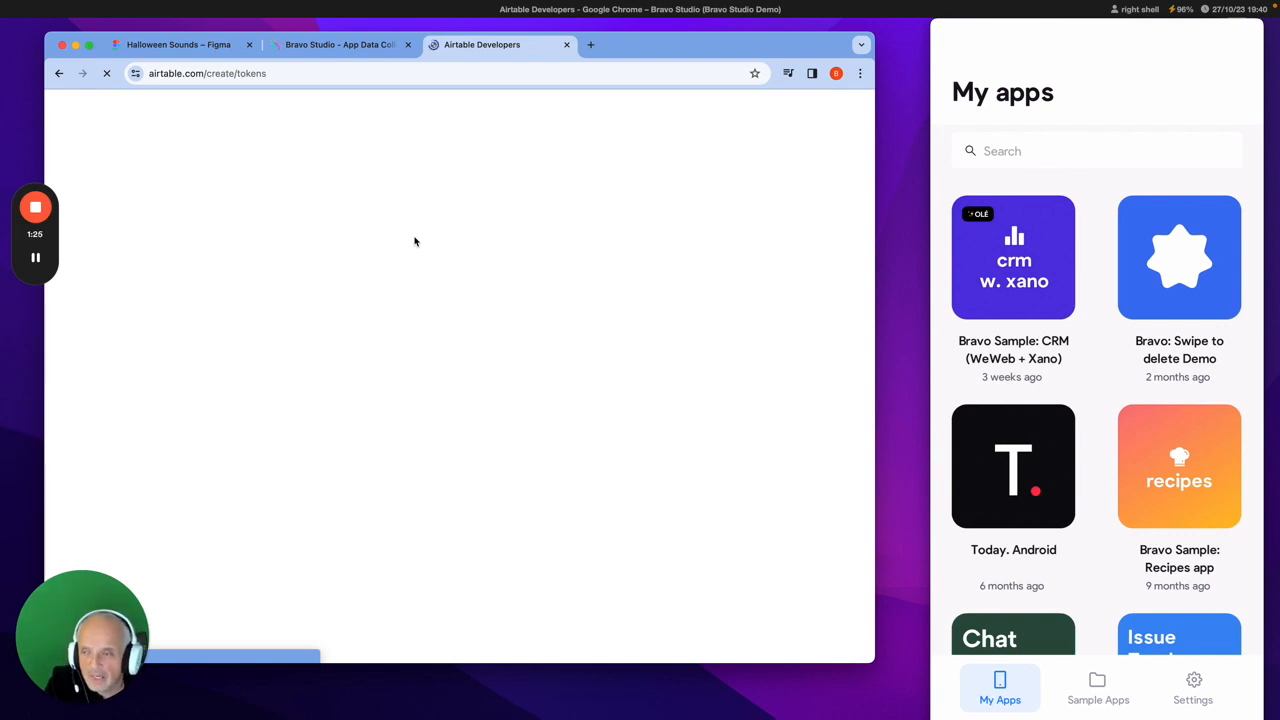
mouse_move(350, 210)
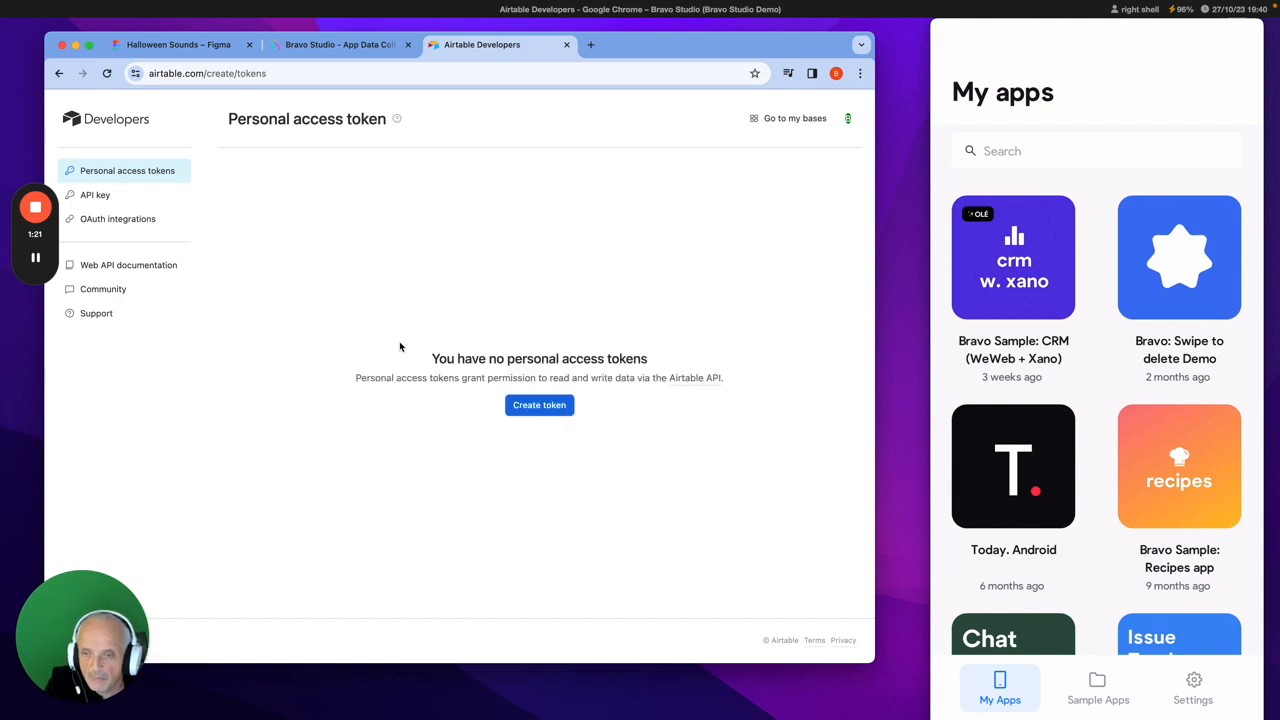
Create a personal access token 'halloween sounds' with data.records:read scope on the Halloween Sounds base.
left_click(540, 404)
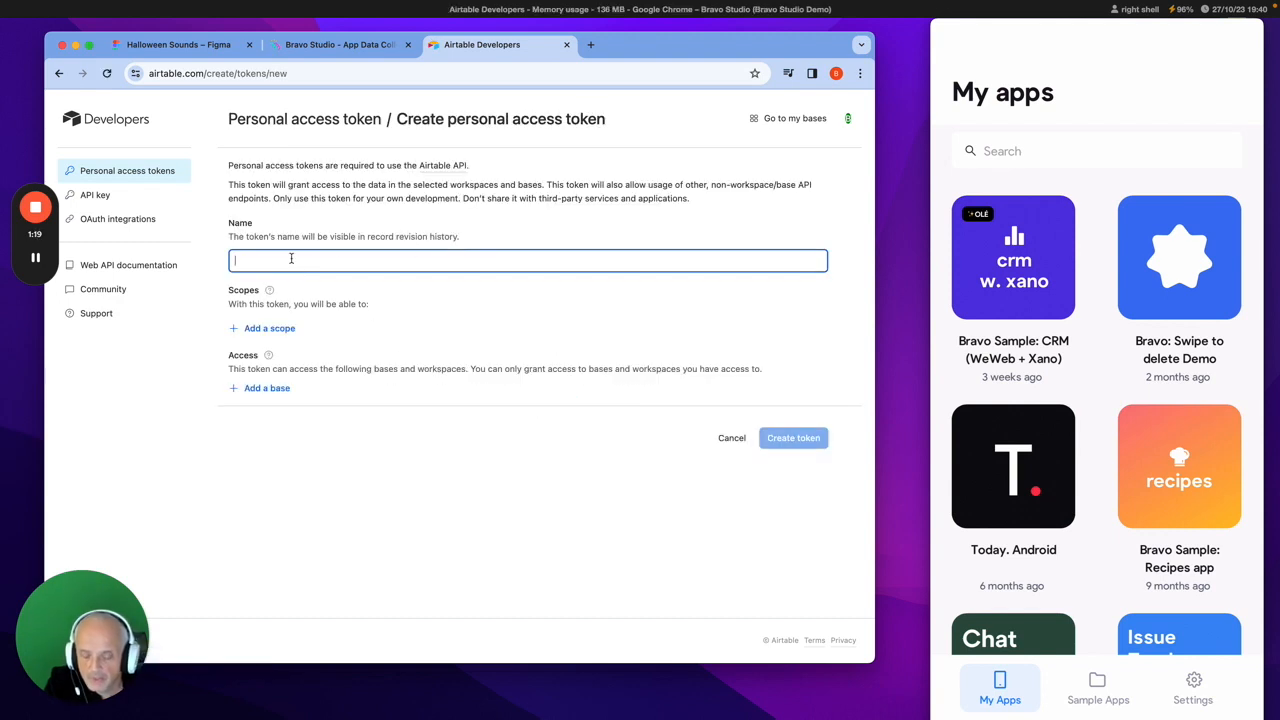
type("hallow s")
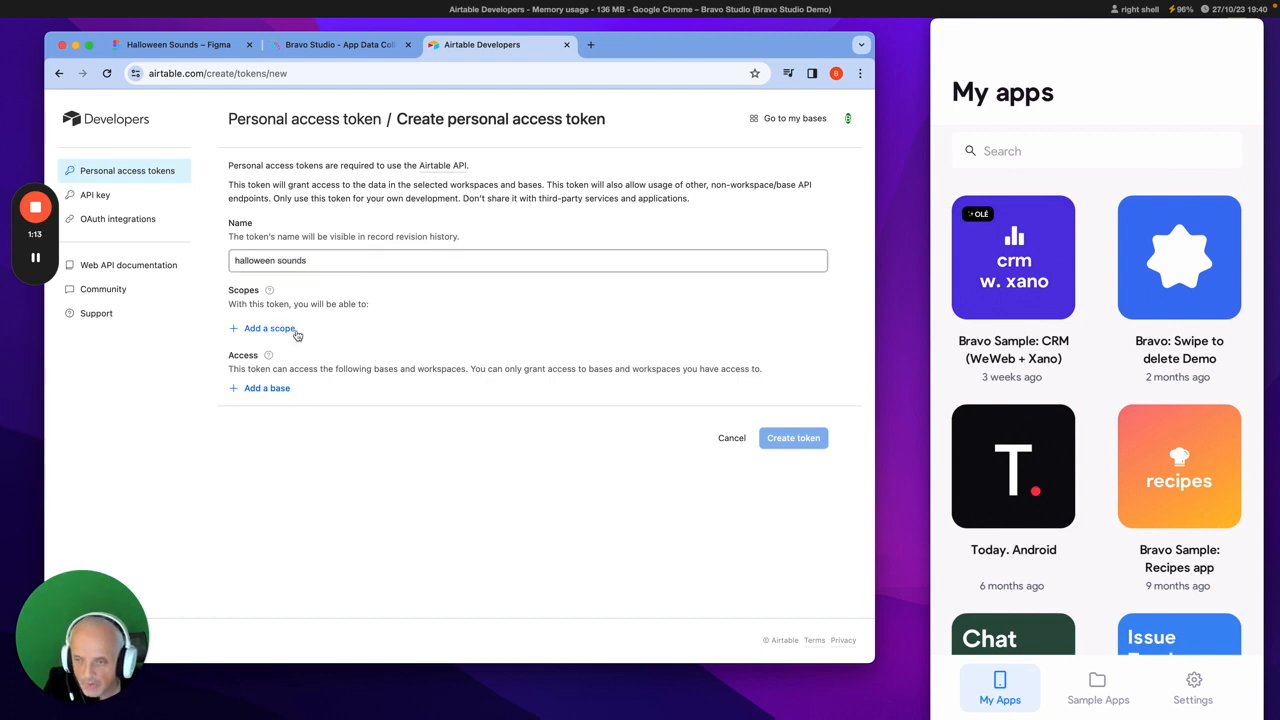
left_click(268, 328)
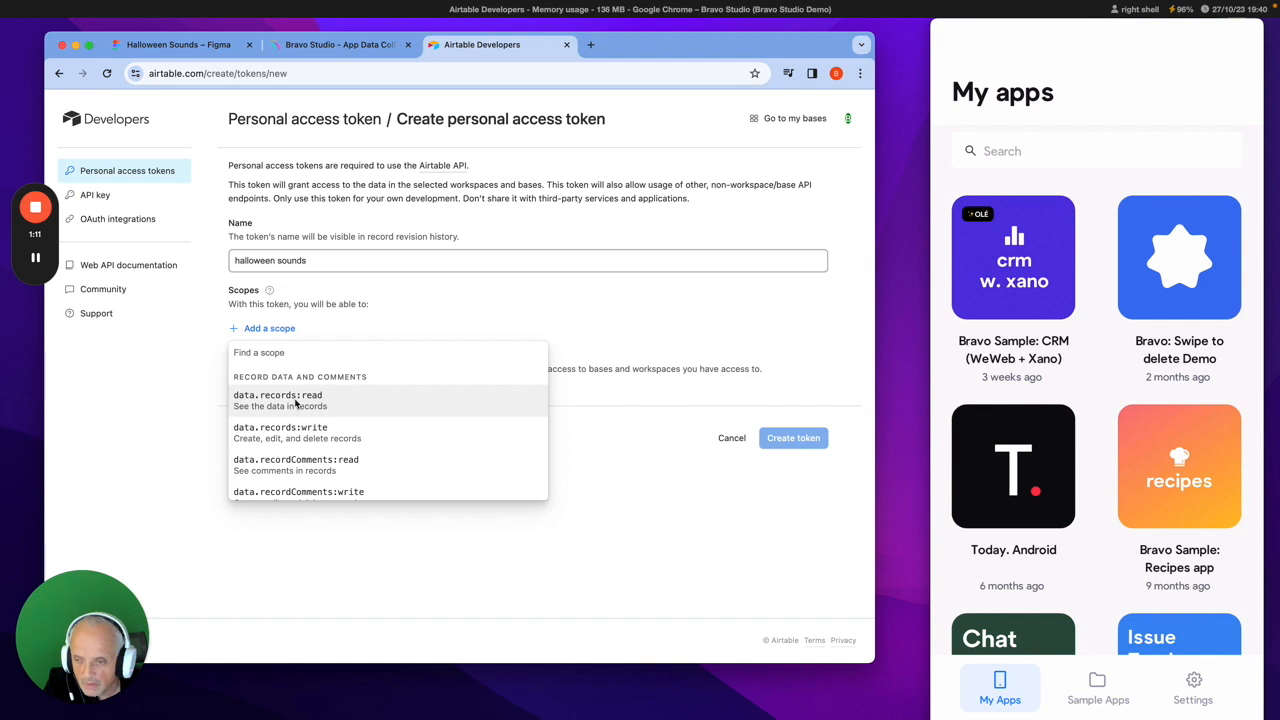
left_click(276, 396)
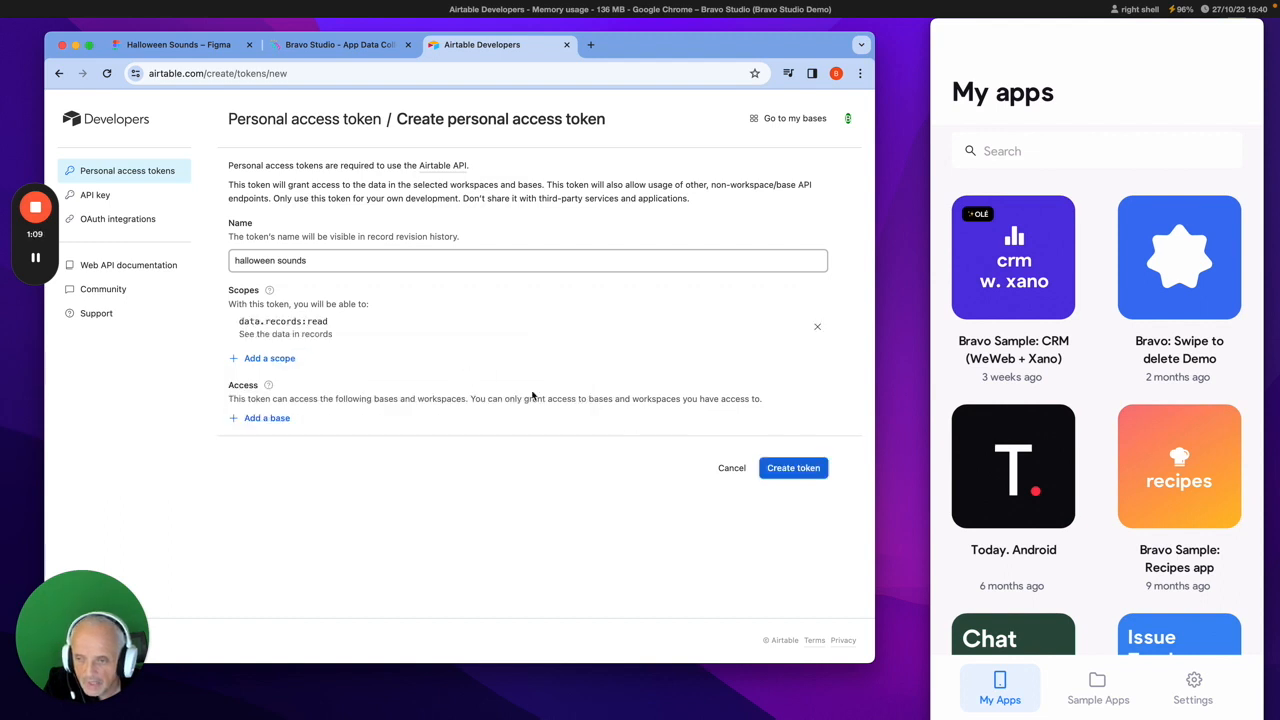
mouse_move(264, 420)
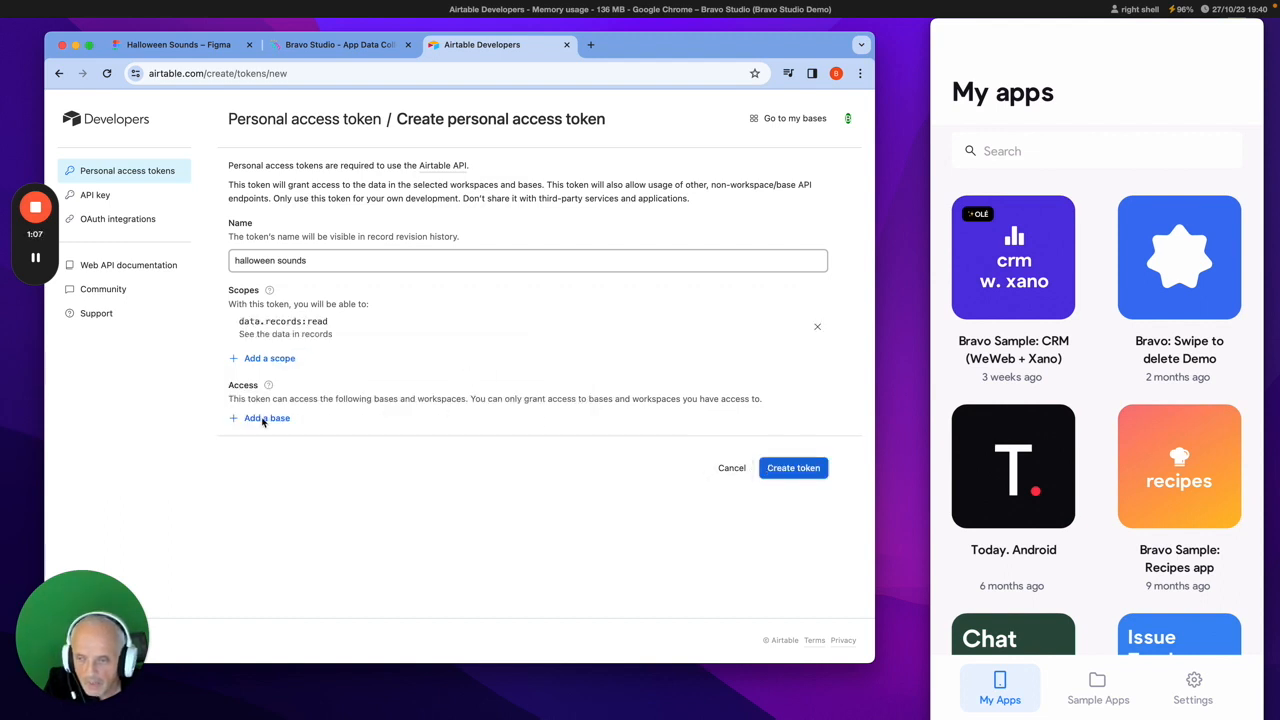
left_click(266, 418)
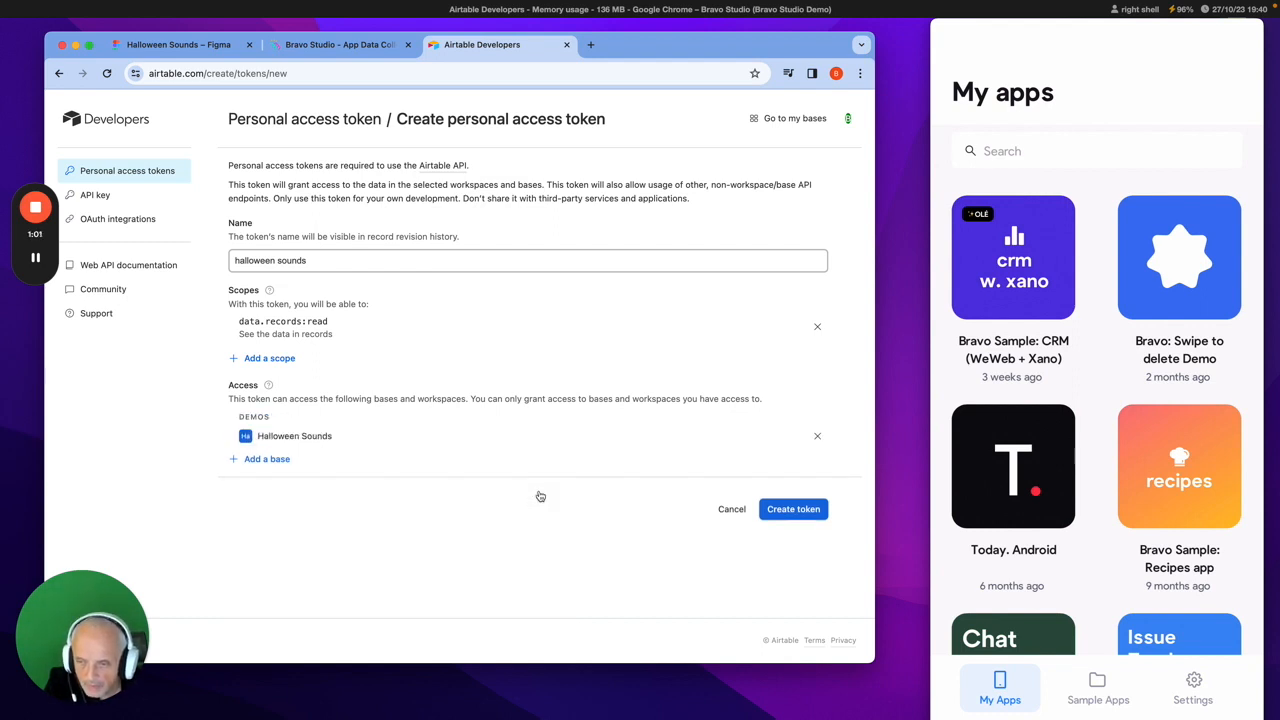
left_click(792, 510)
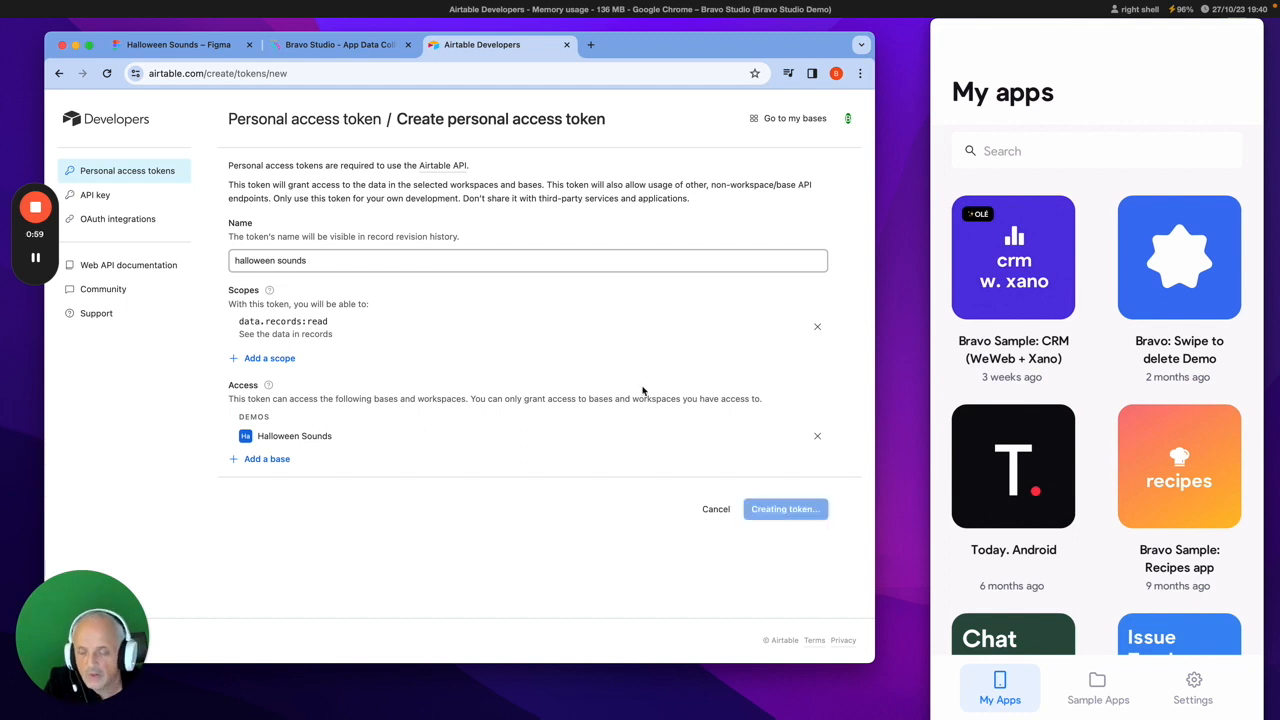
left_click(784, 508)
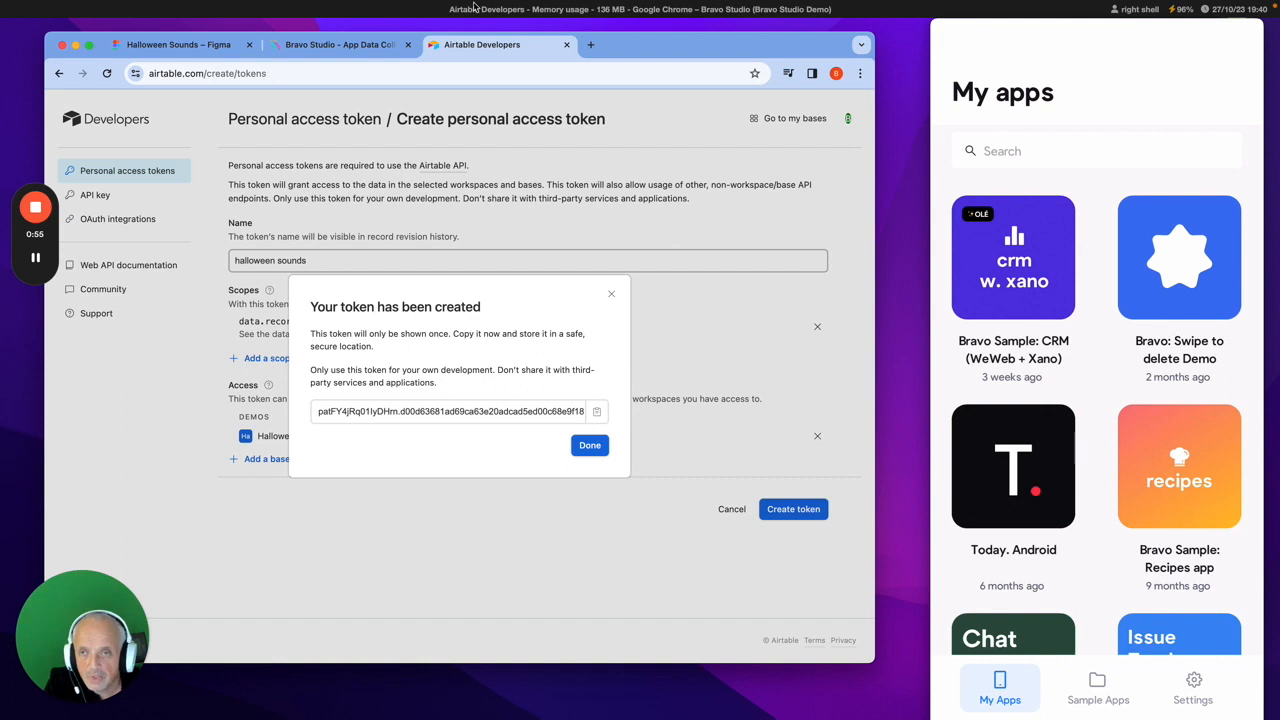
Paste the copied token into Bravo, complete the Airtable connection and continue past Success.
left_click(340, 44)
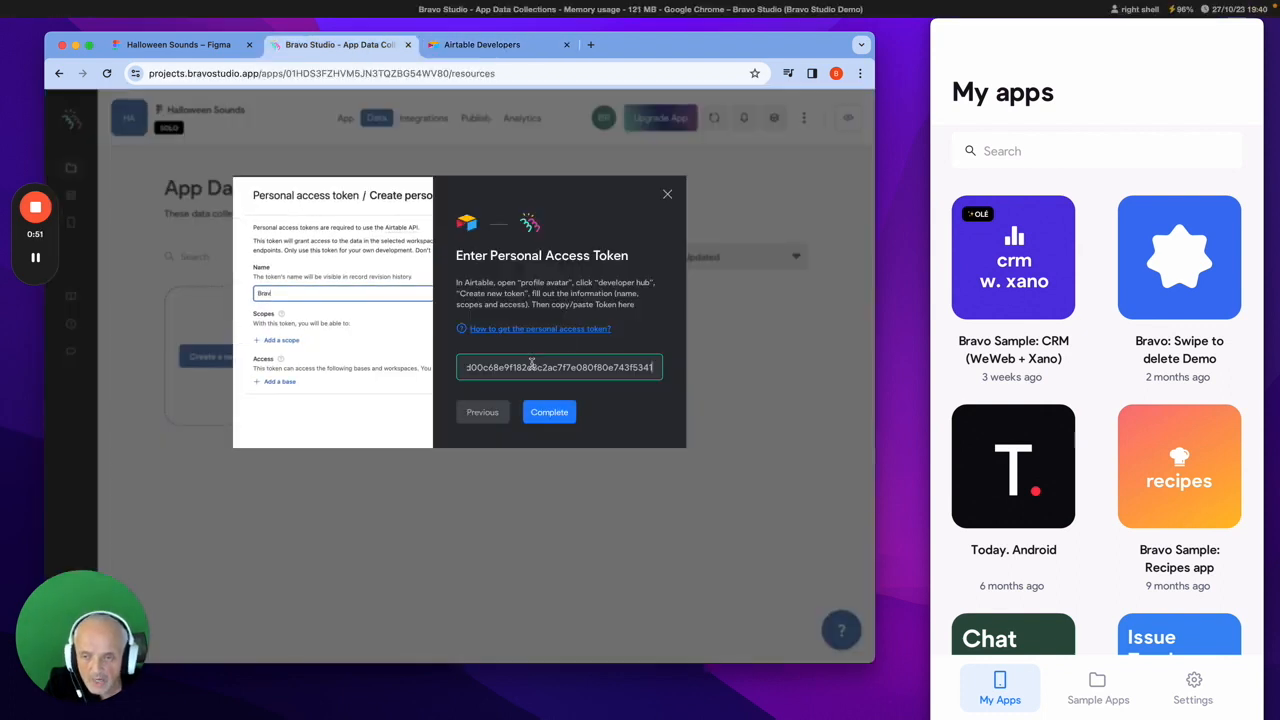
left_click(548, 412)
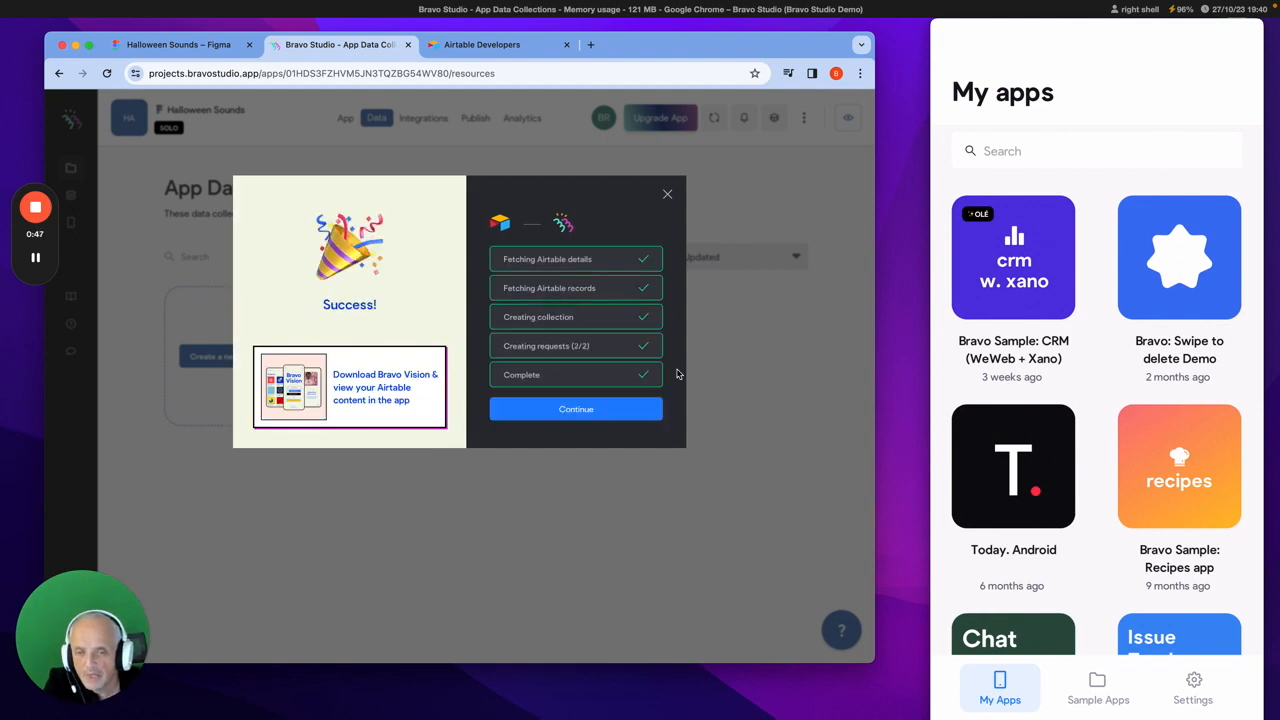
left_click(576, 408)
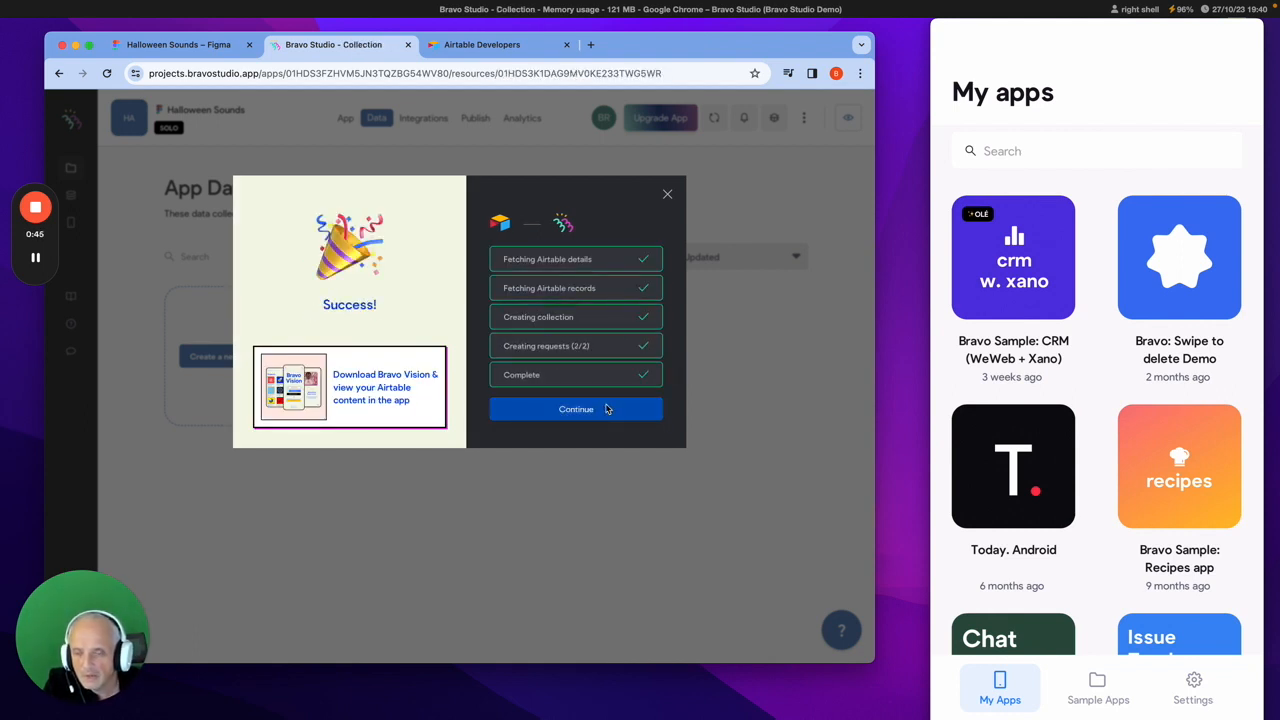
Open the Table 1 - List request and scroll to its Received Data fields.
left_click(576, 408)
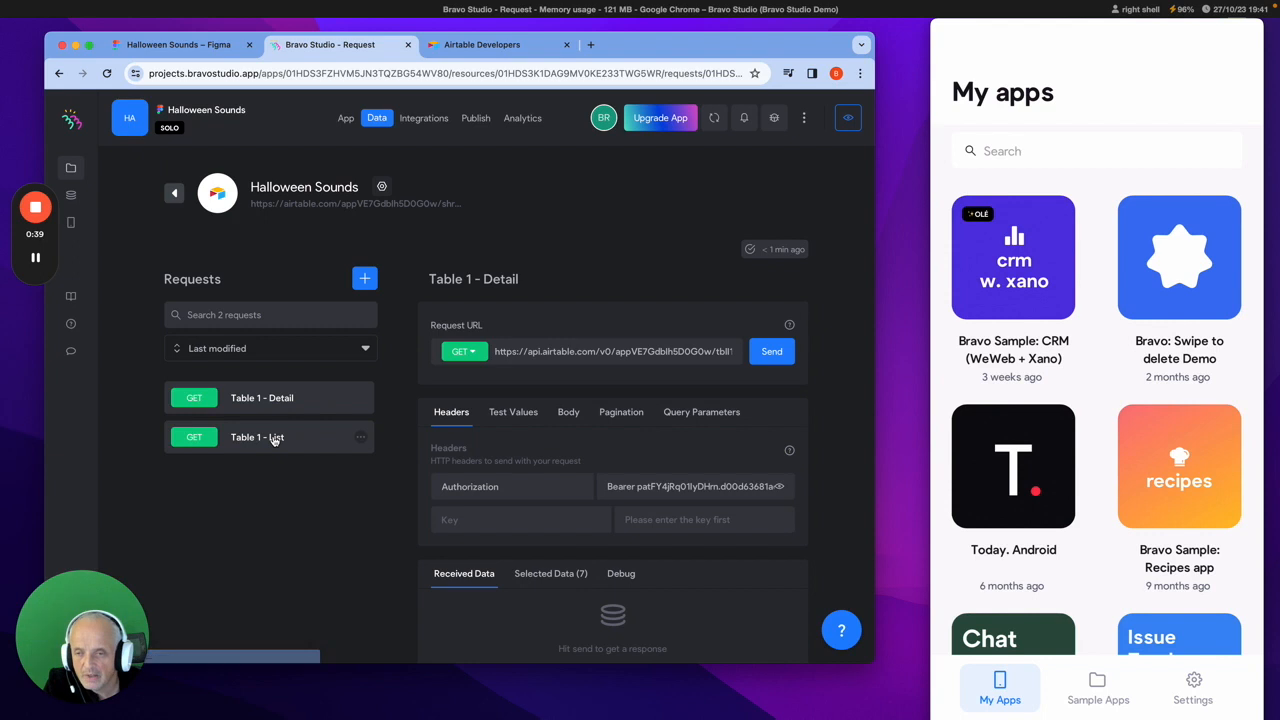
left_click(256, 436)
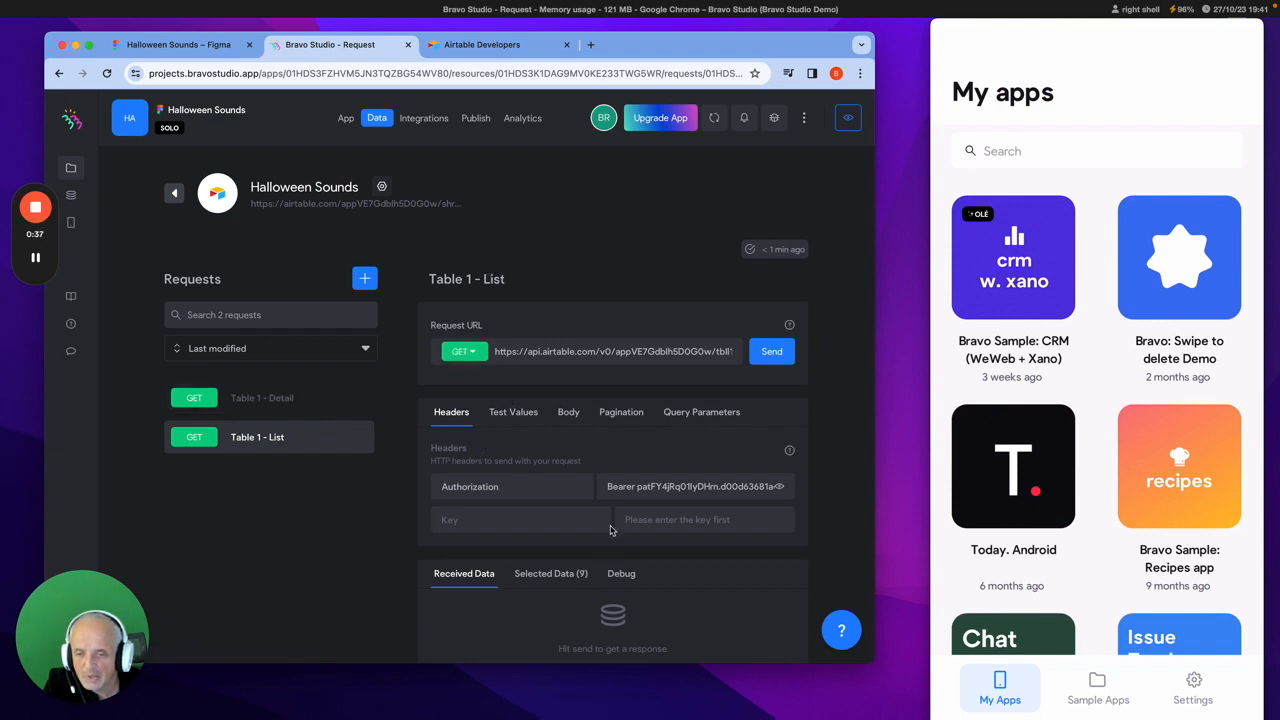
mouse_move(720, 410)
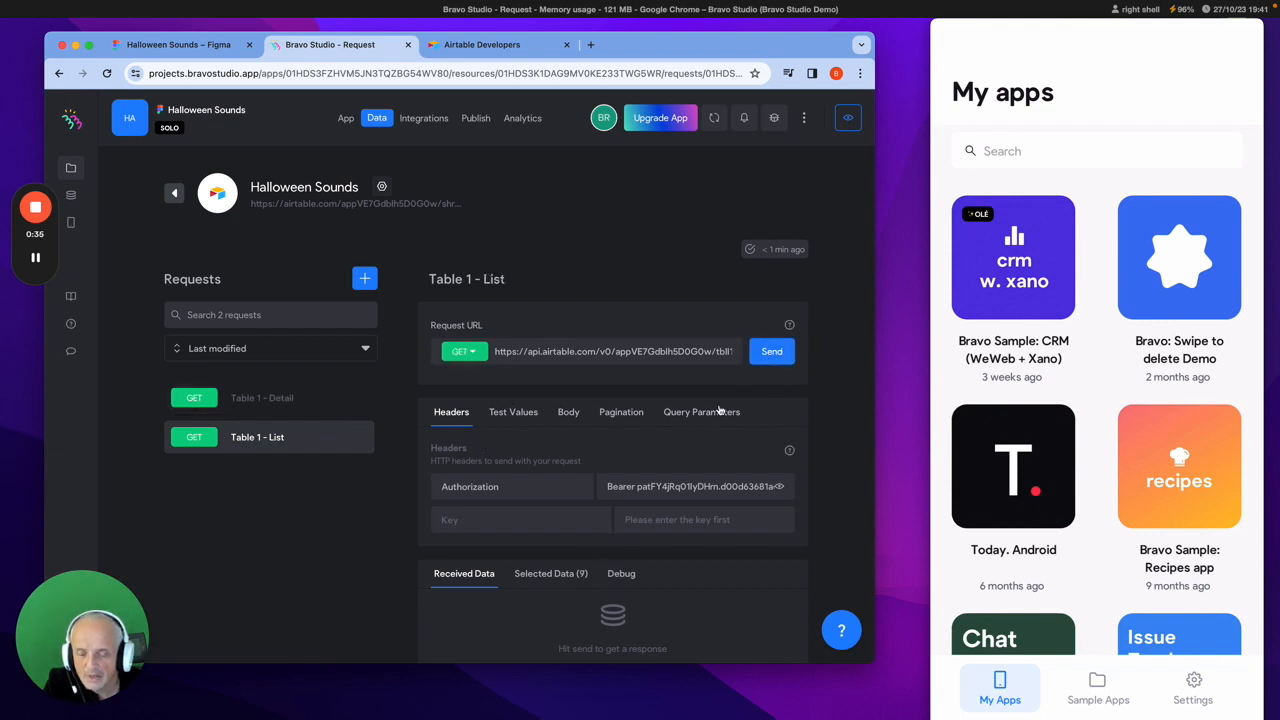
scroll("down", 3)
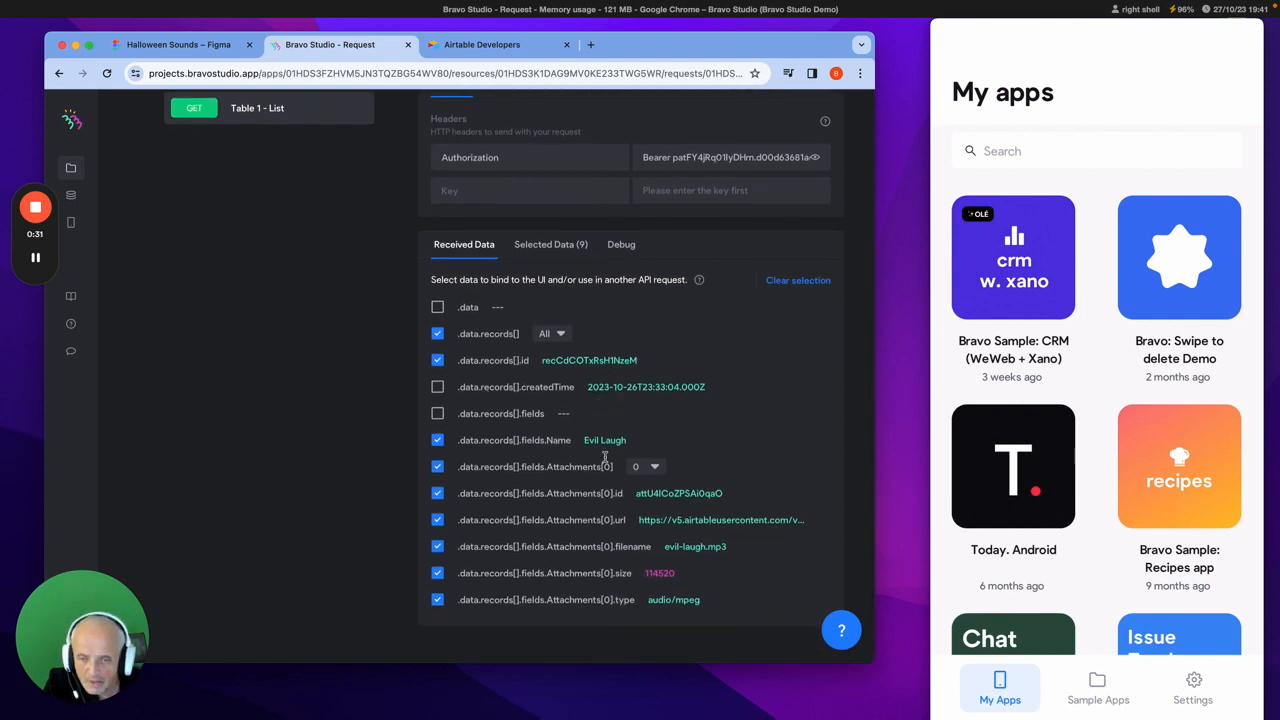
mouse_move(576, 374)
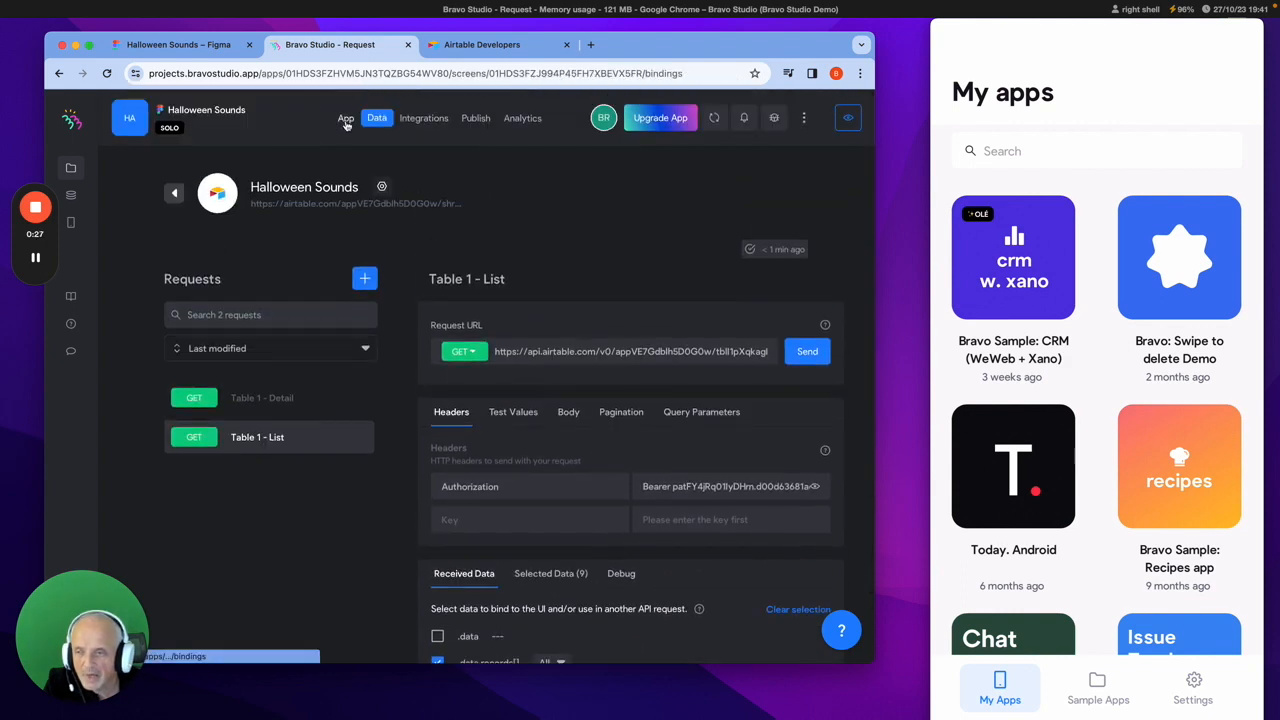
Select Frame 1 in Elements and bind it as a list item to Halloween Sounds' Table 1 - List.
left_click(344, 118)
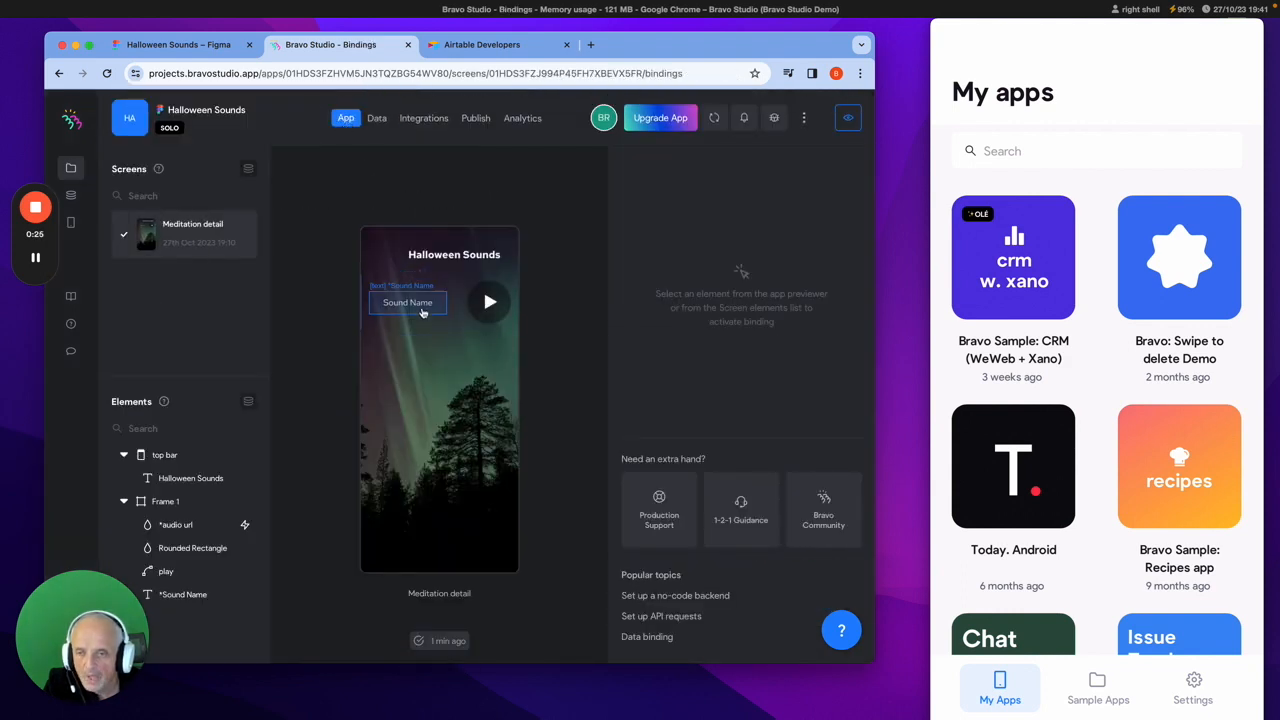
left_click(164, 454)
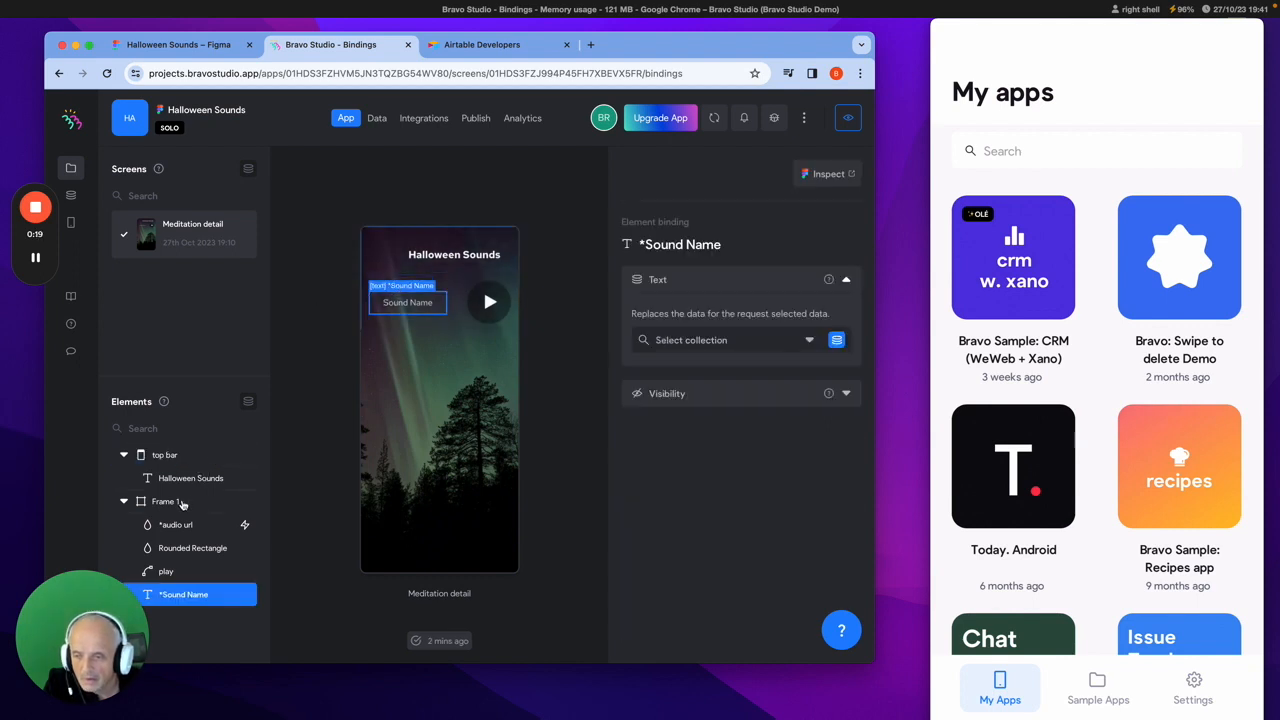
left_click(166, 500)
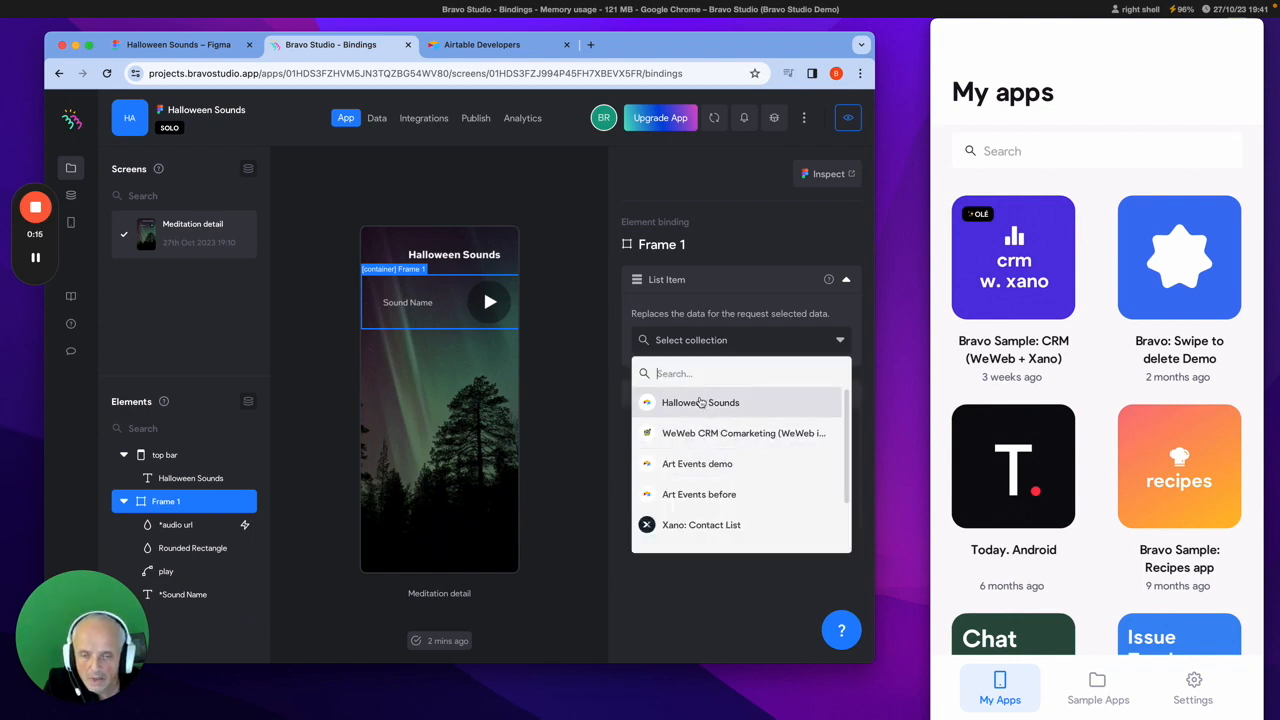
left_click(700, 402)
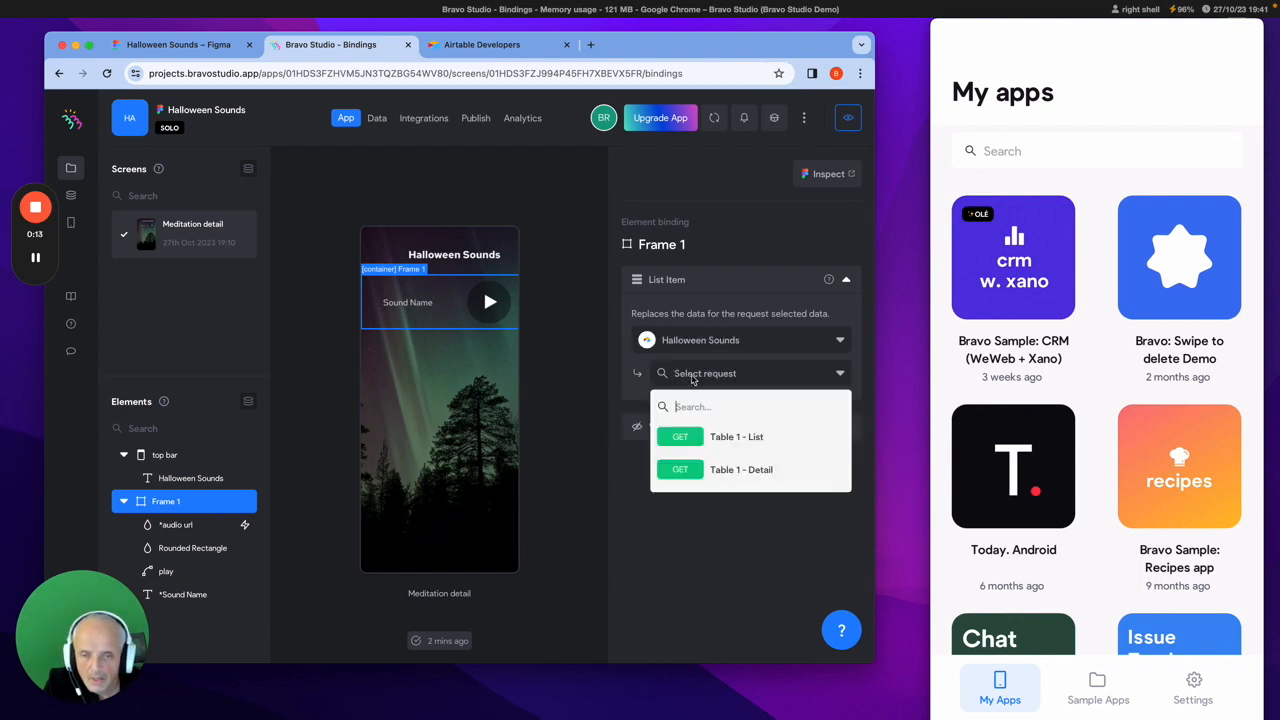
left_click(736, 436)
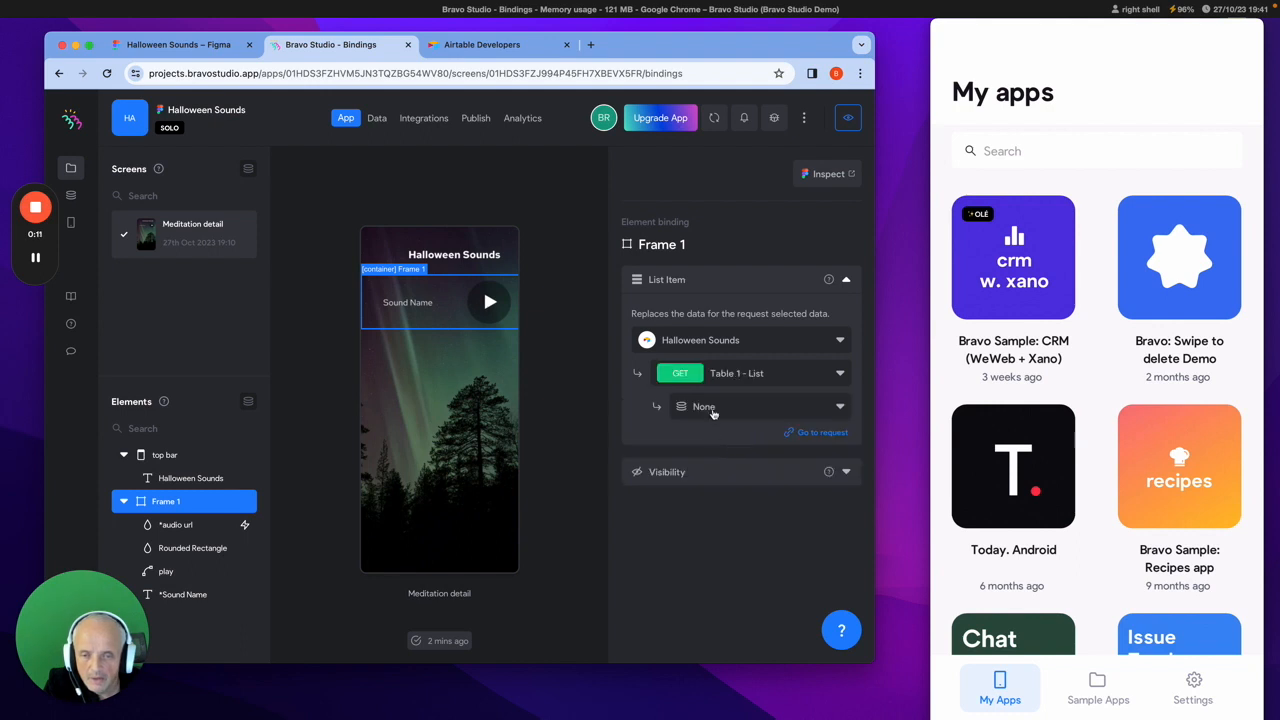